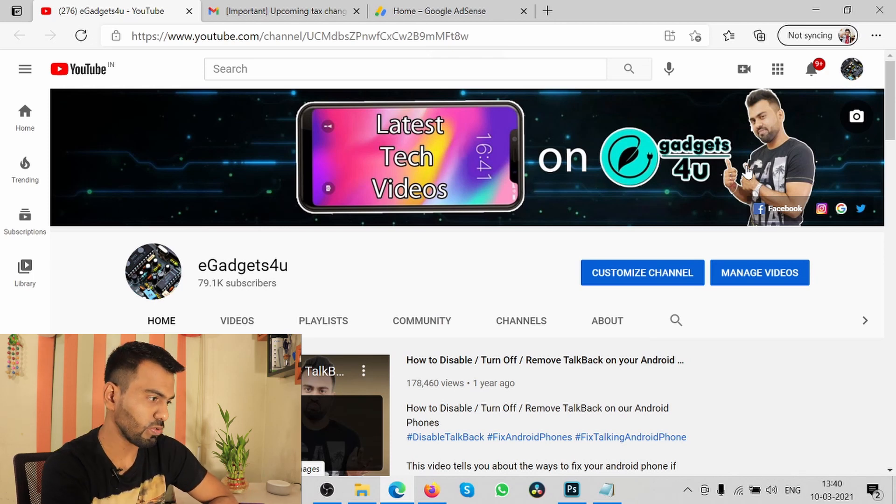
mouse_move(350, 235)
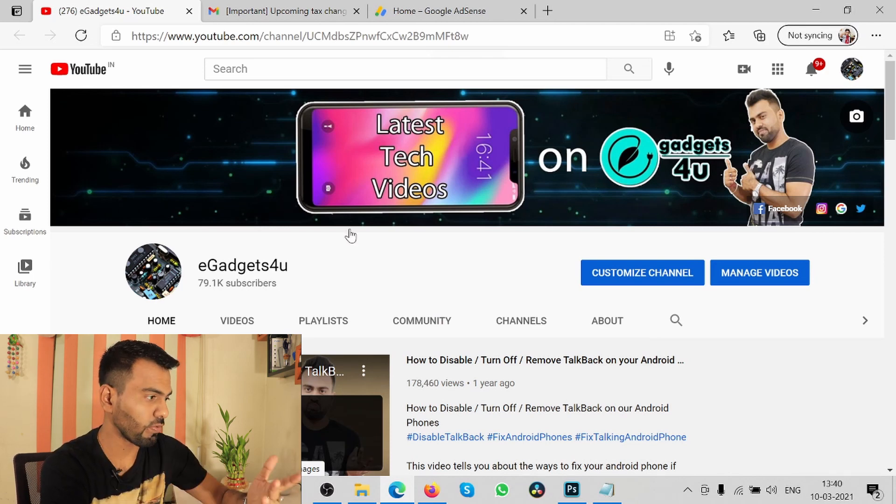
mouse_move(253, 17)
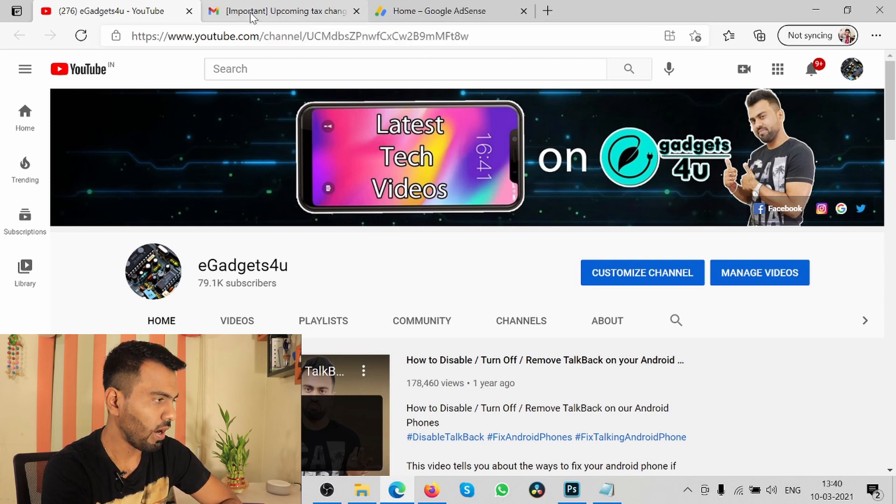
- View the YouTube Team's '[Important] Upcoming tax changes' email in Gmail
left_click(280, 11)
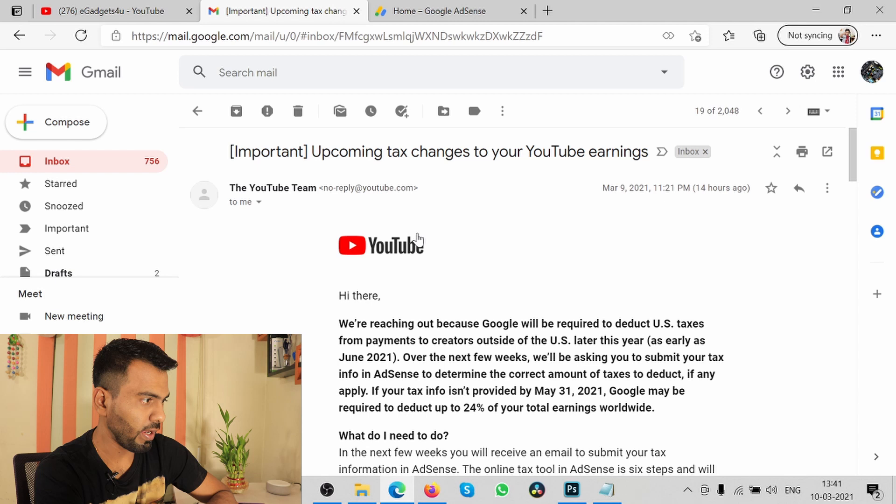
mouse_move(451, 241)
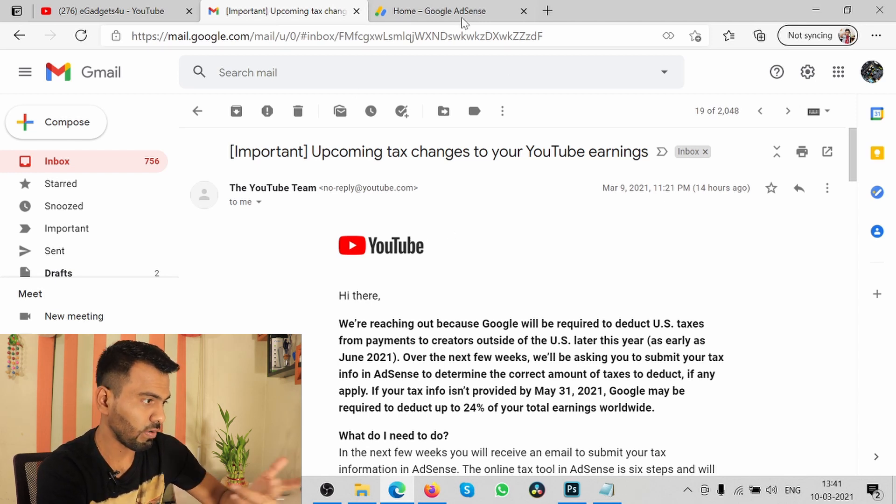
- Search 'google adsense' in a new tab, reach the AdSense site and sign in to Payments
left_click(546, 11)
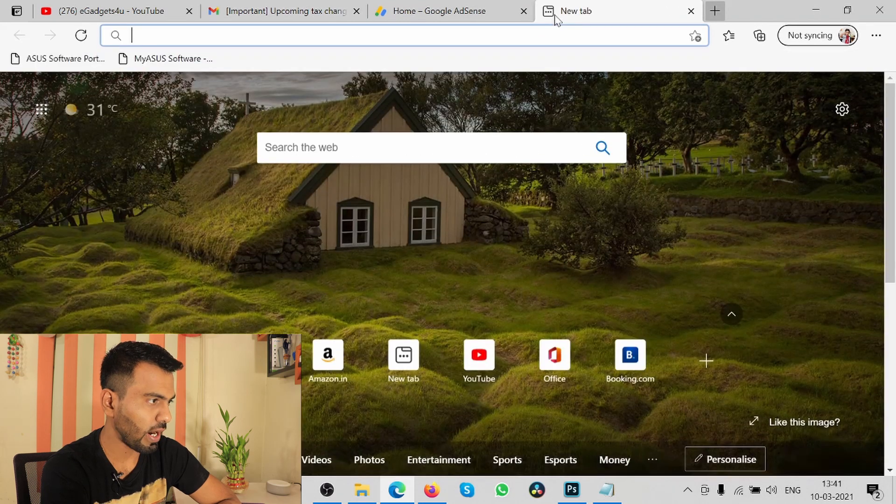
type("google adsense")
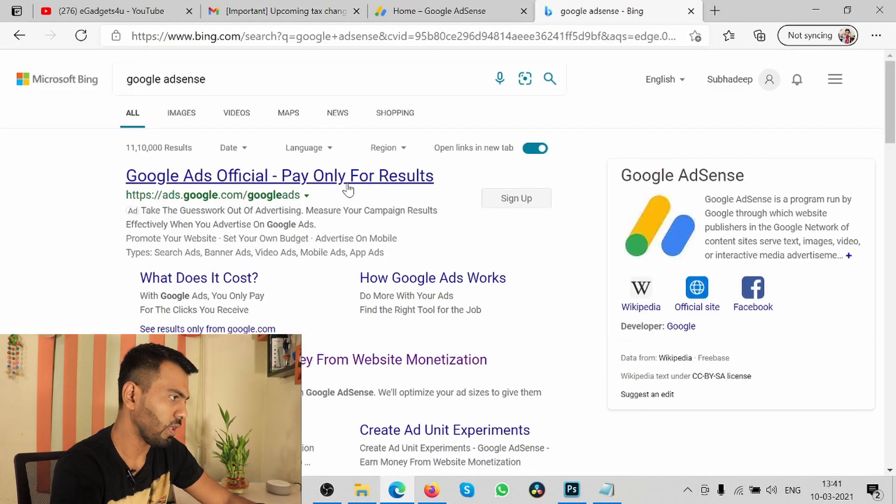
left_click(279, 176)
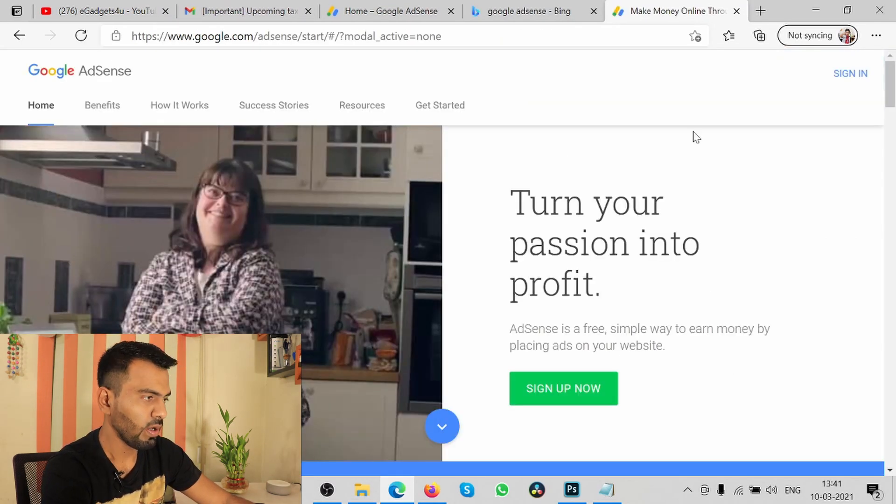
left_click(850, 73)
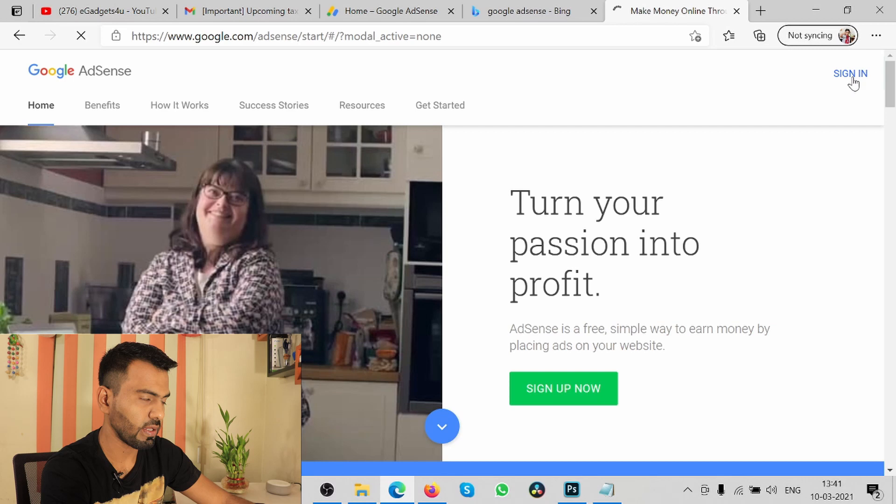
left_click(850, 73)
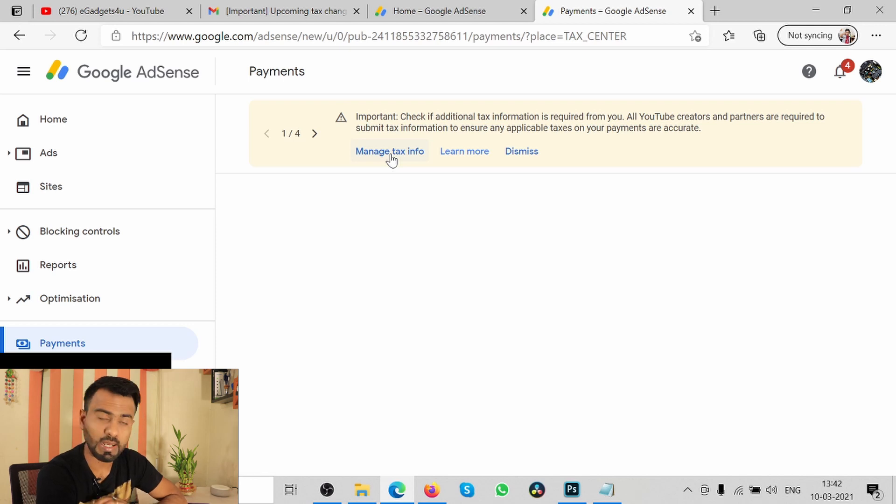
- Follow the 'Manage tax info' banner link to the United States tax info page
left_click(389, 151)
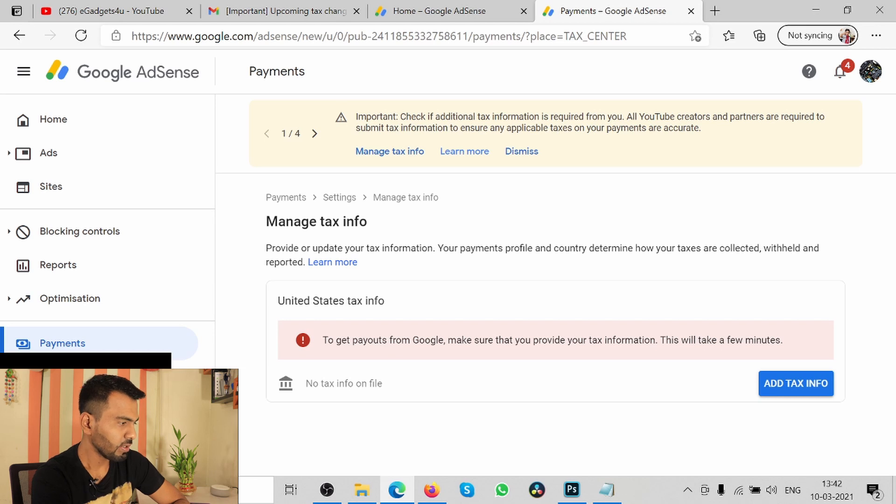
mouse_move(429, 298)
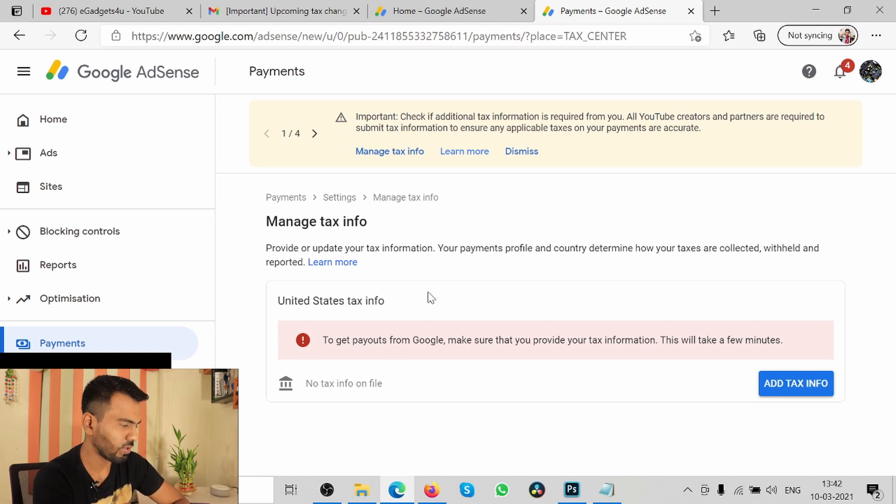
mouse_move(349, 357)
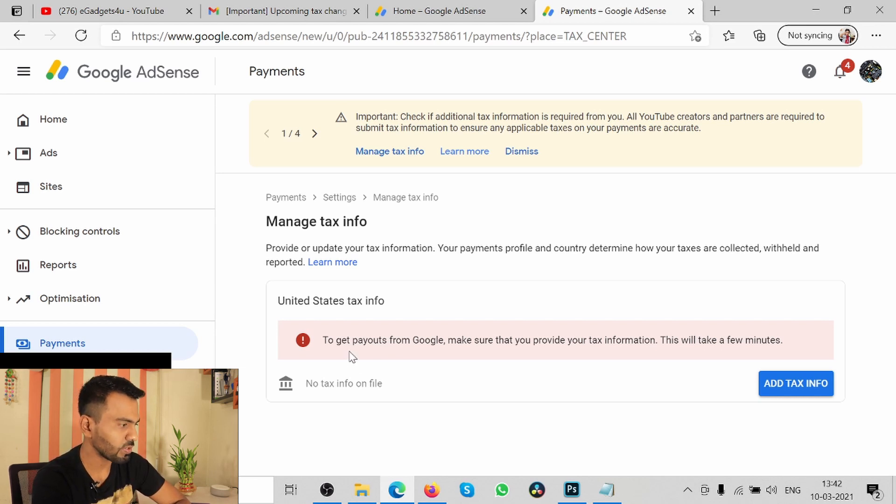
mouse_move(719, 366)
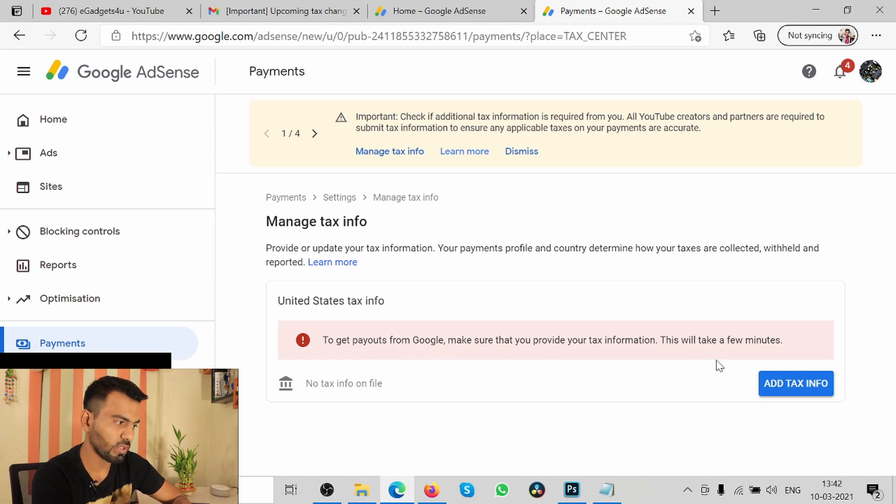
mouse_move(796, 388)
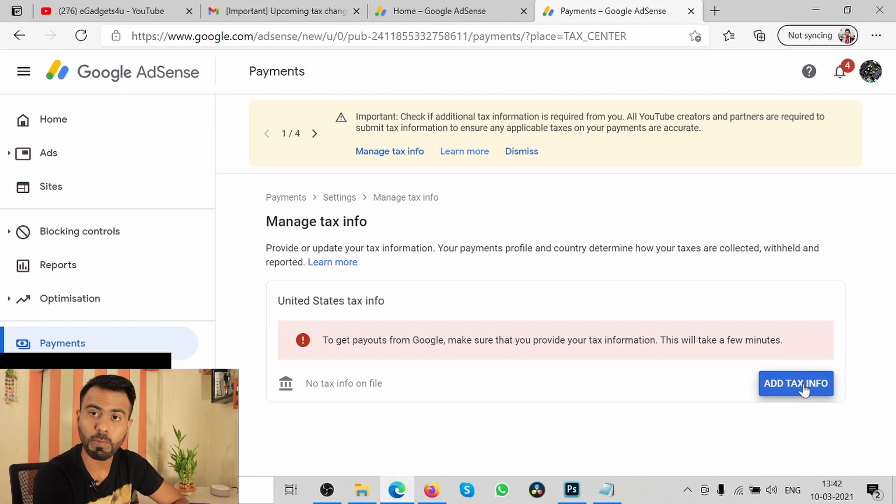
- Start adding US tax info as an Individual who is not a US citizen or resident
left_click(795, 383)
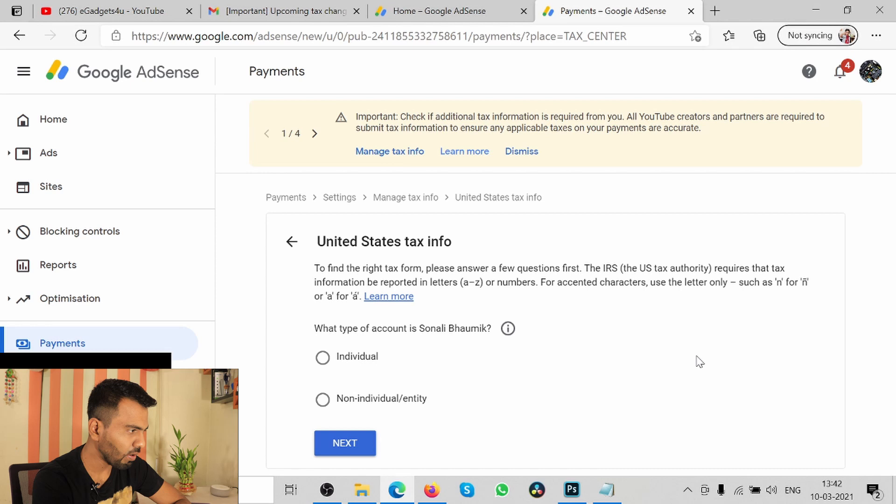
mouse_move(390, 355)
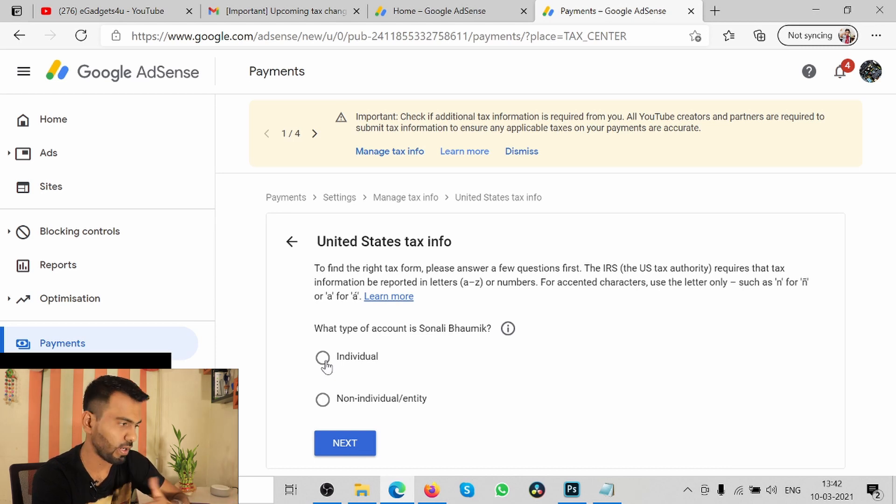
left_click(322, 357)
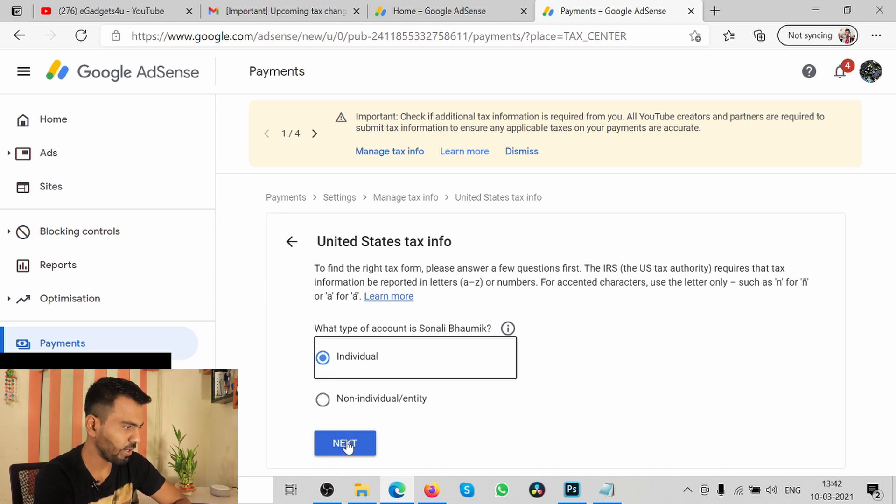
left_click(344, 443)
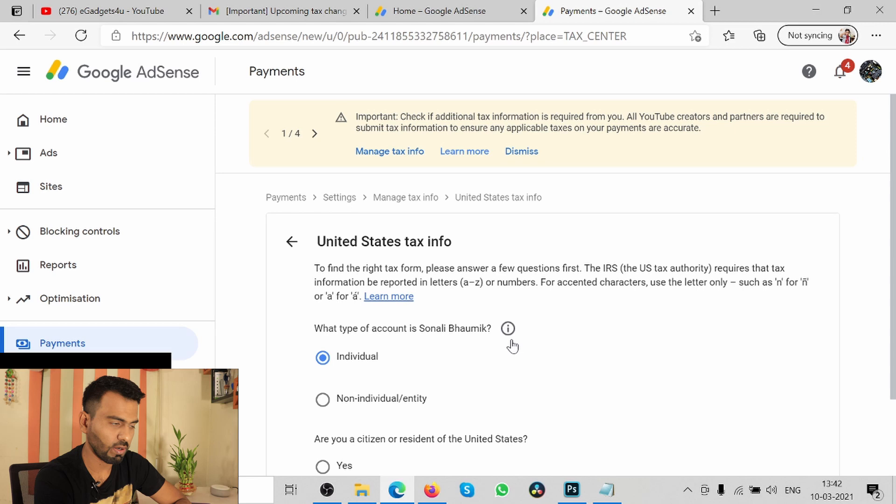
left_click(520, 152)
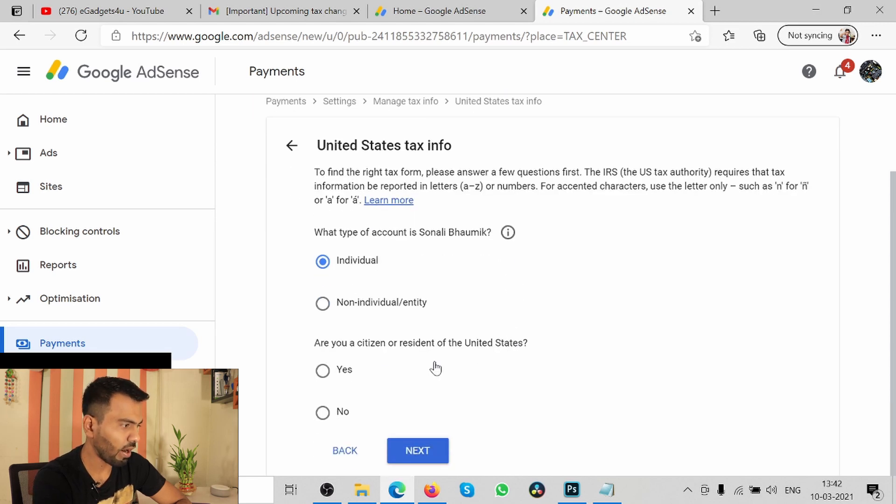
mouse_move(492, 362)
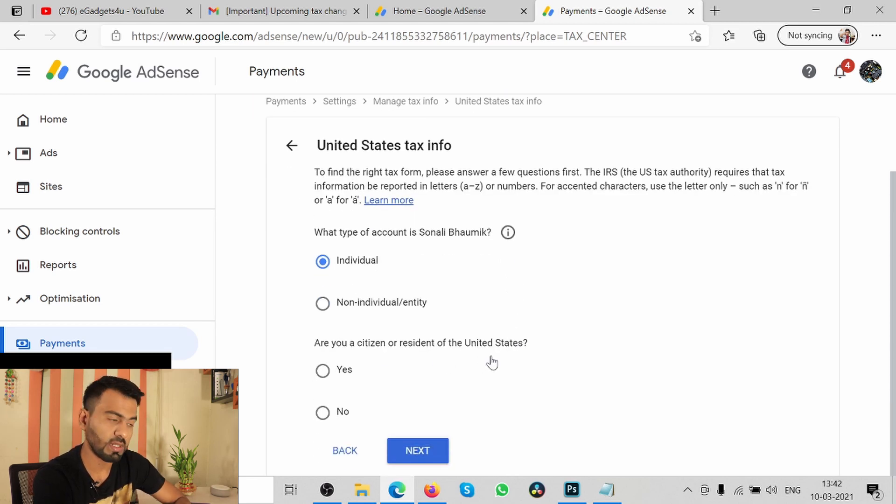
left_click(322, 412)
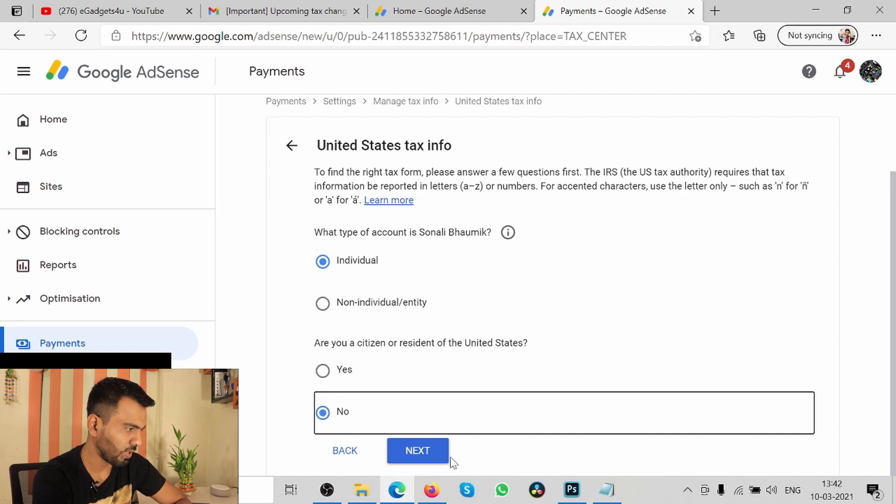
left_click(418, 450)
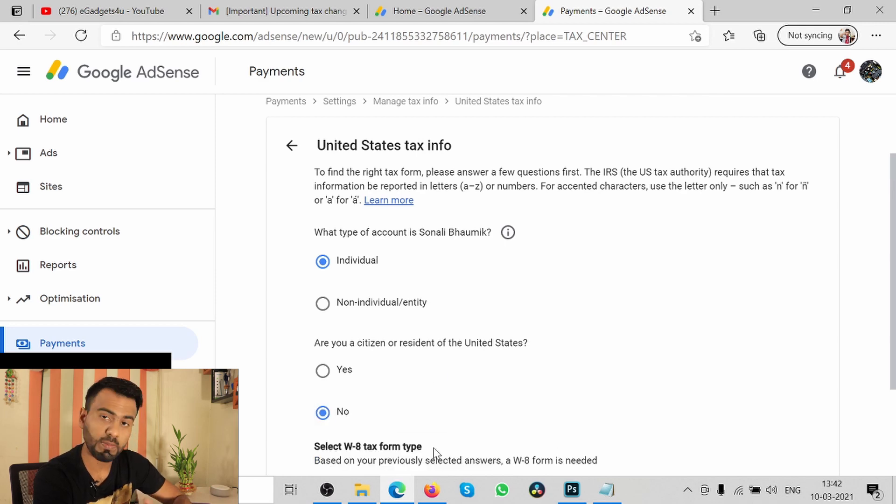
- Choose the W-8BEN tax form type from the form options
scroll("down", 3)
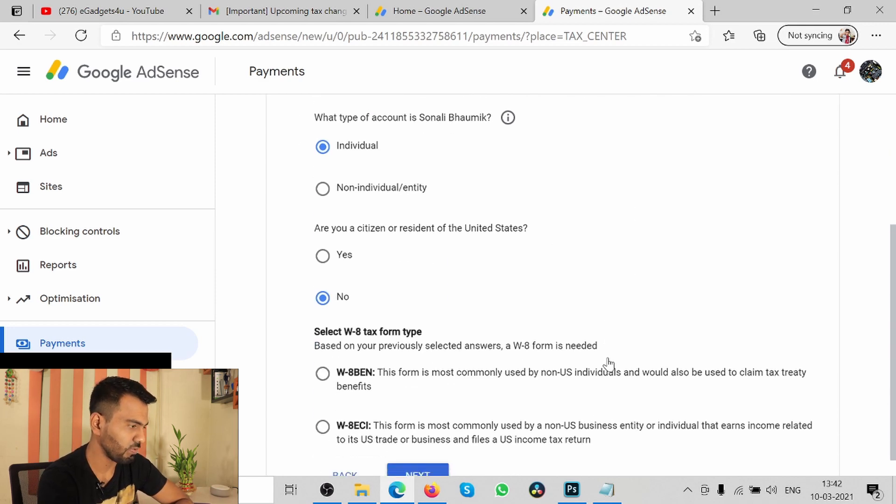
scroll("down", 3)
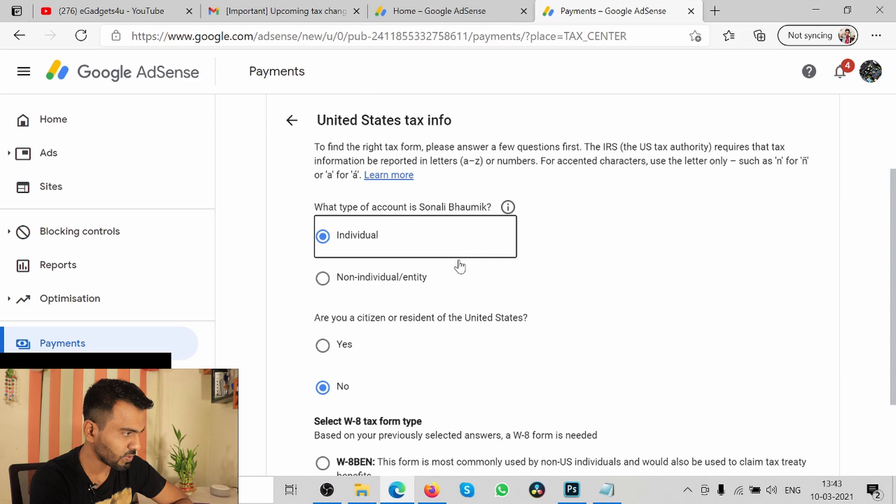
scroll("down", 3)
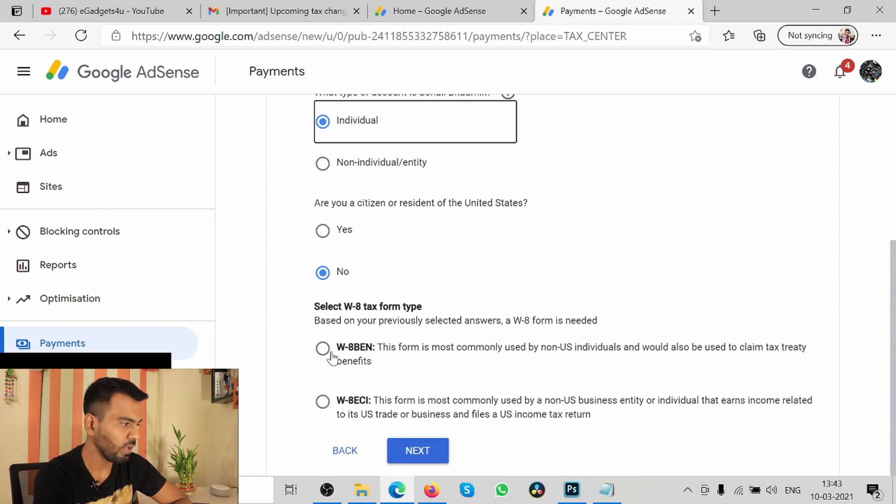
left_click(322, 349)
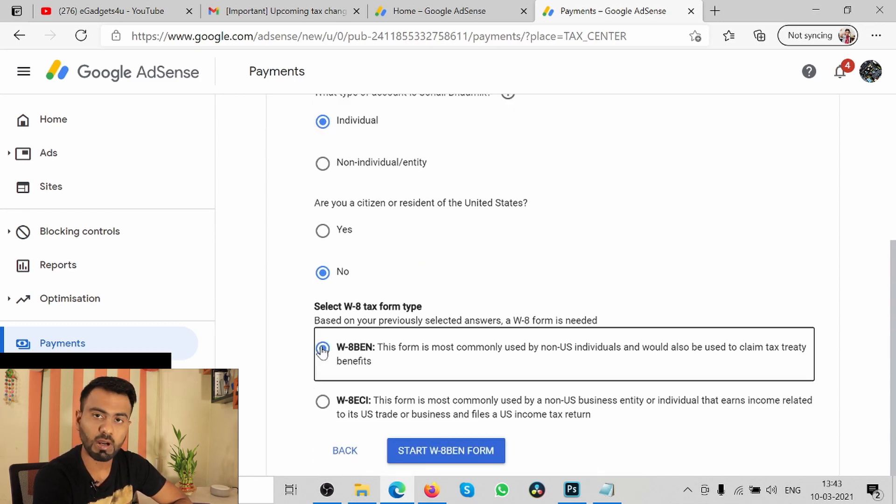
left_click(322, 348)
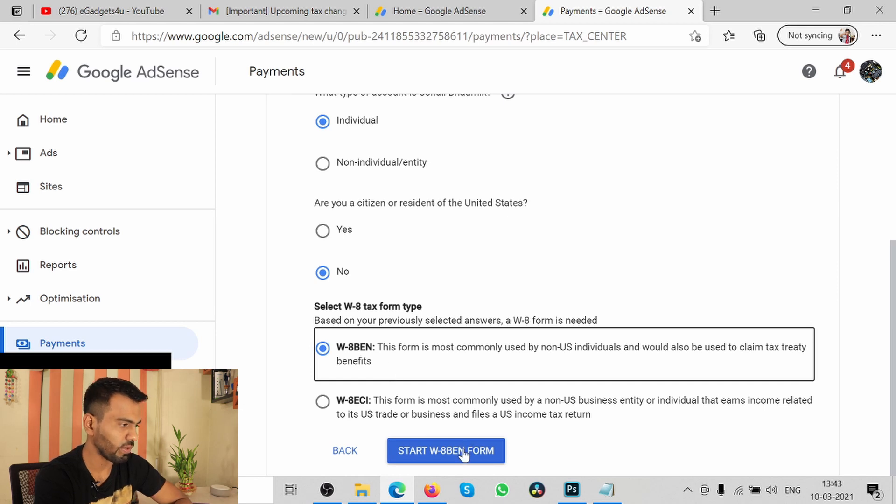
- Begin the W-8BEN form and set country of citizenship to India
left_click(446, 450)
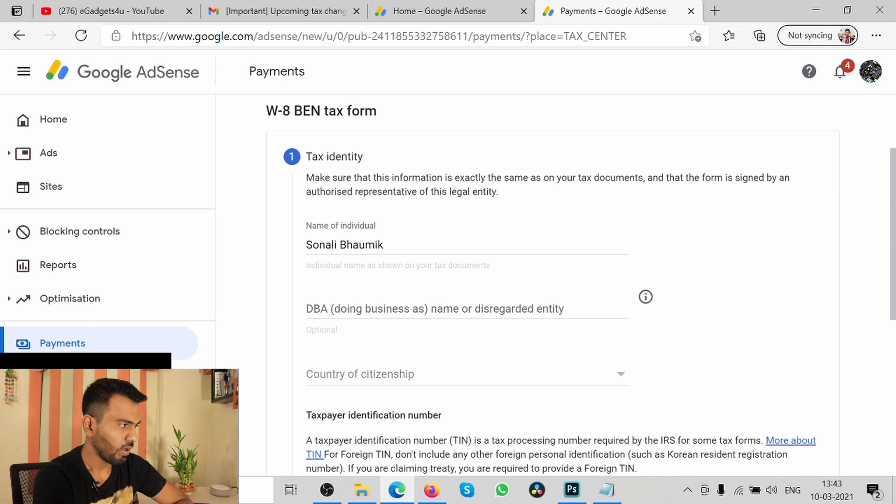
mouse_move(417, 262)
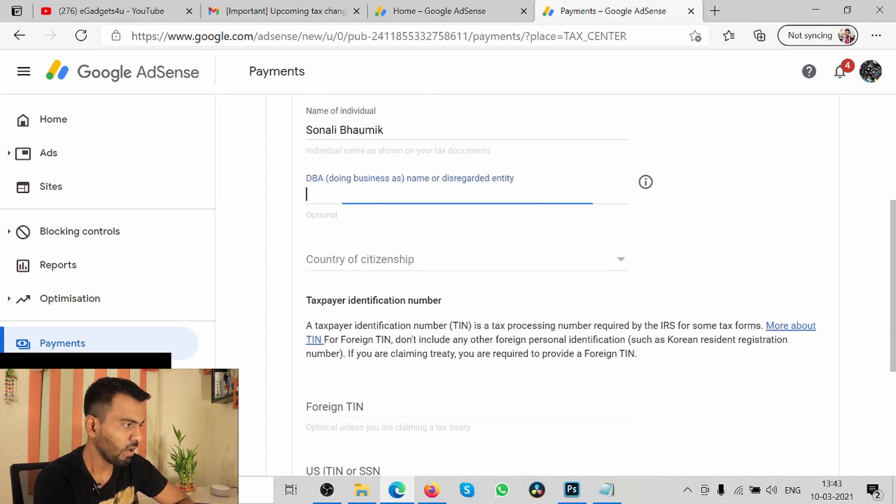
left_click(457, 194)
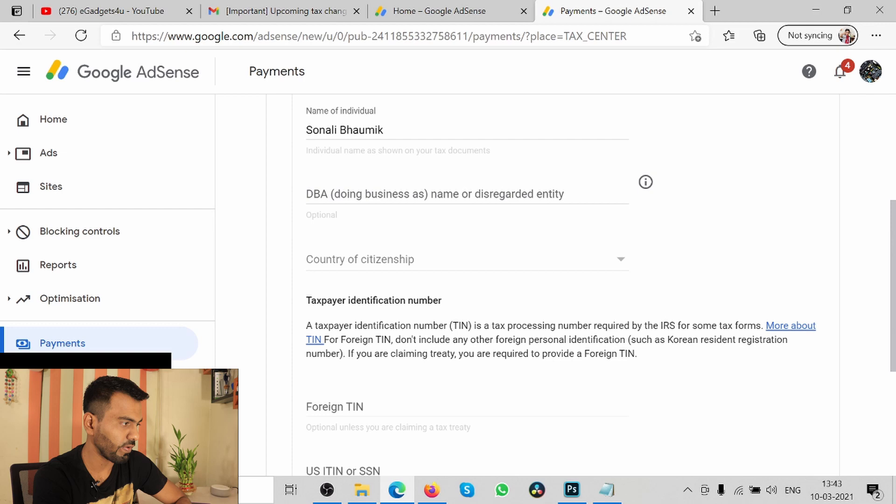
mouse_move(304, 222)
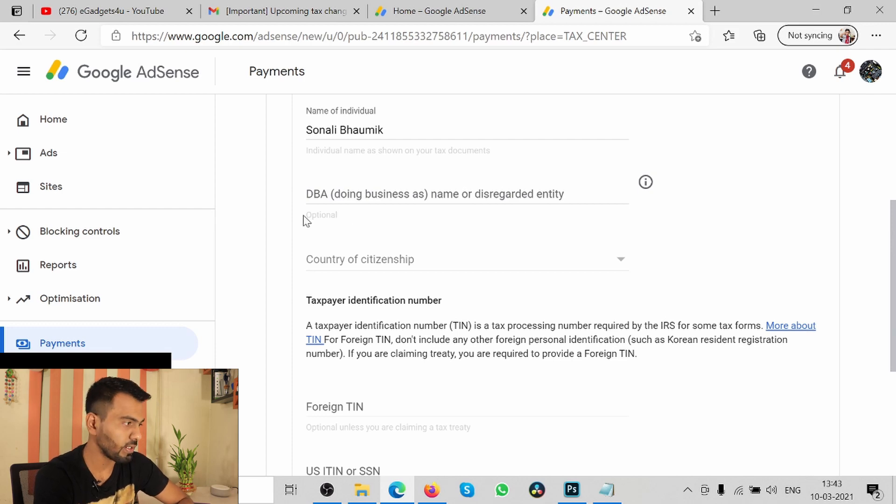
mouse_move(446, 258)
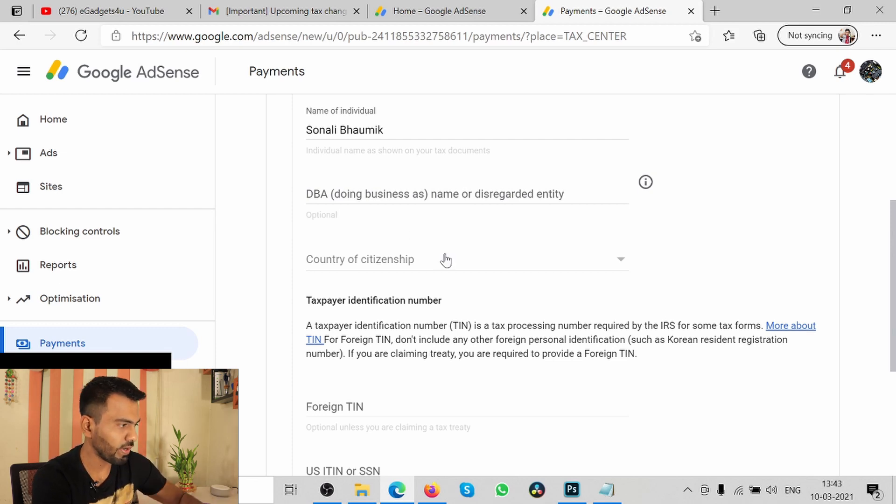
left_click(446, 259)
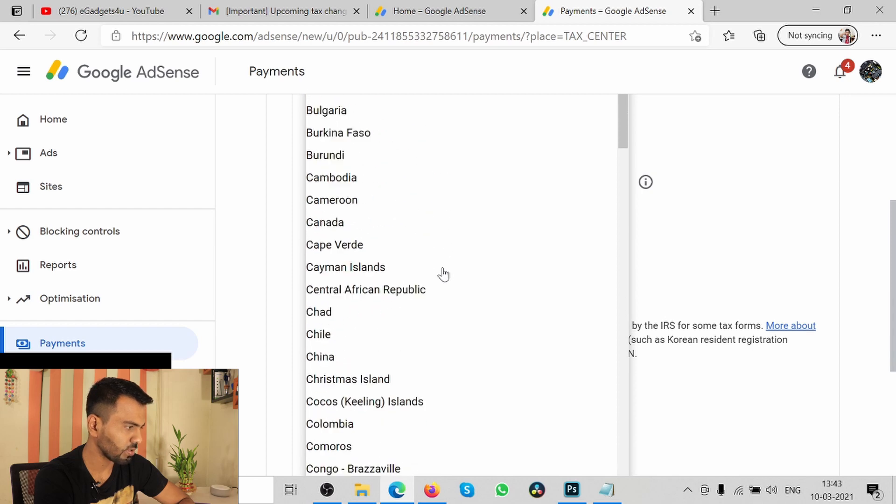
scroll("down", 3)
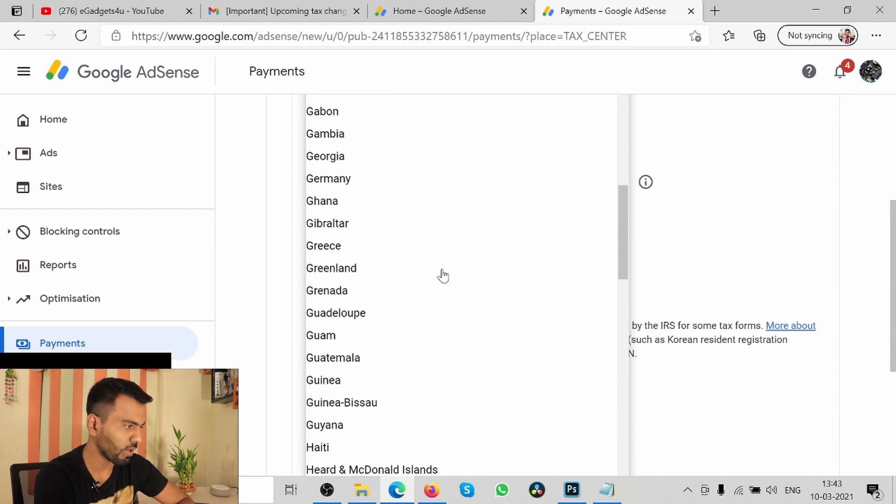
scroll("down", 3)
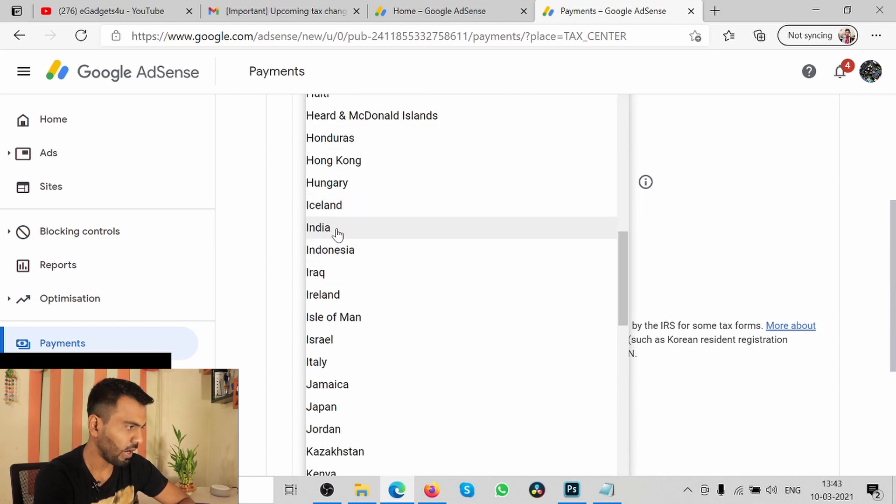
left_click(317, 228)
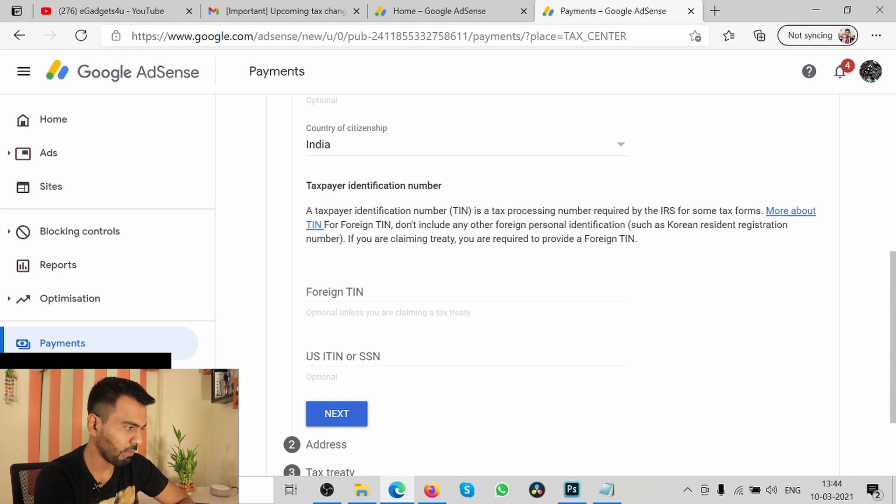
- Enter the Foreign TIN and continue to the permanent residence address step
left_click(457, 291)
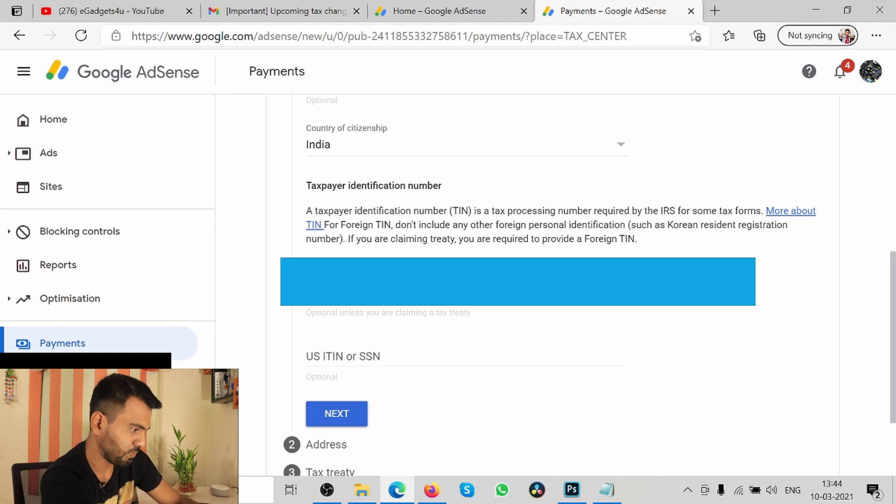
left_click(336, 413)
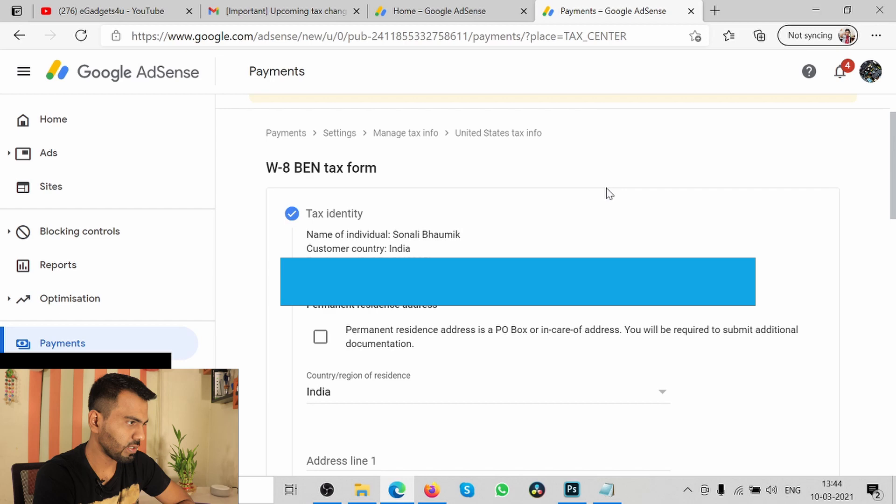
scroll("down", 3)
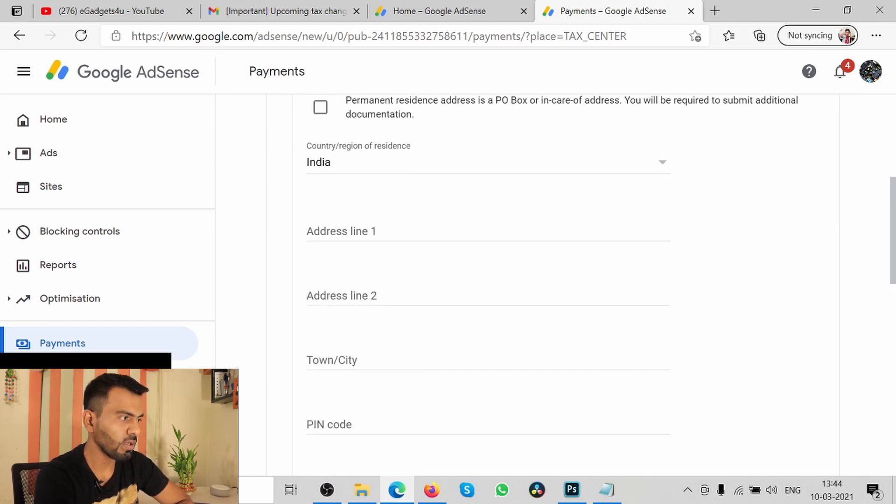
- Fill the West Bengal, India residence address and advance to the tax treaty question
scroll("down", 3)
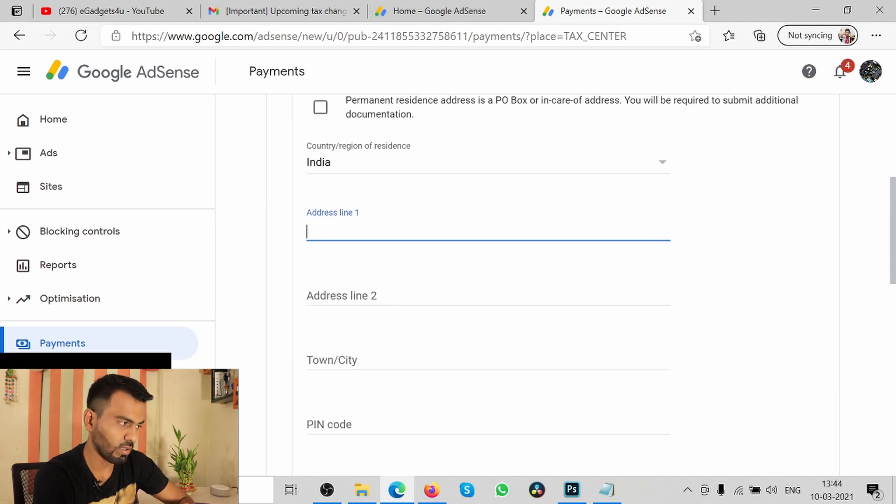
scroll("down", 3)
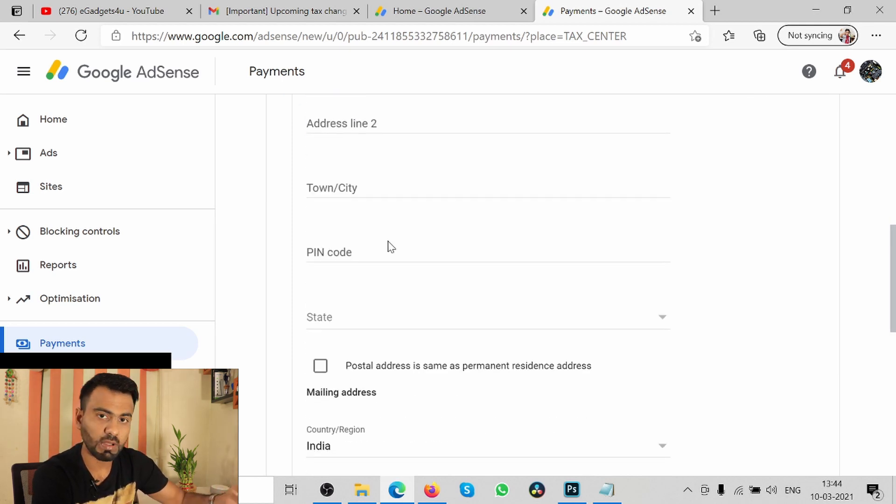
scroll("down", 3)
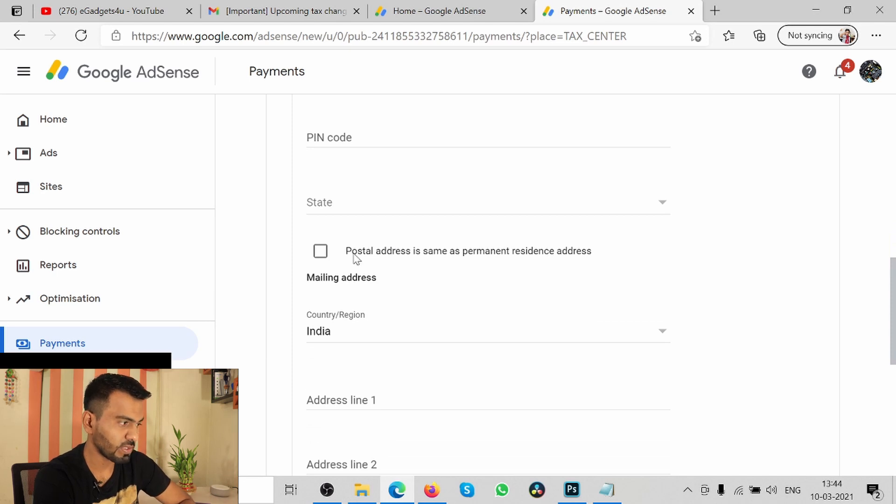
mouse_move(511, 259)
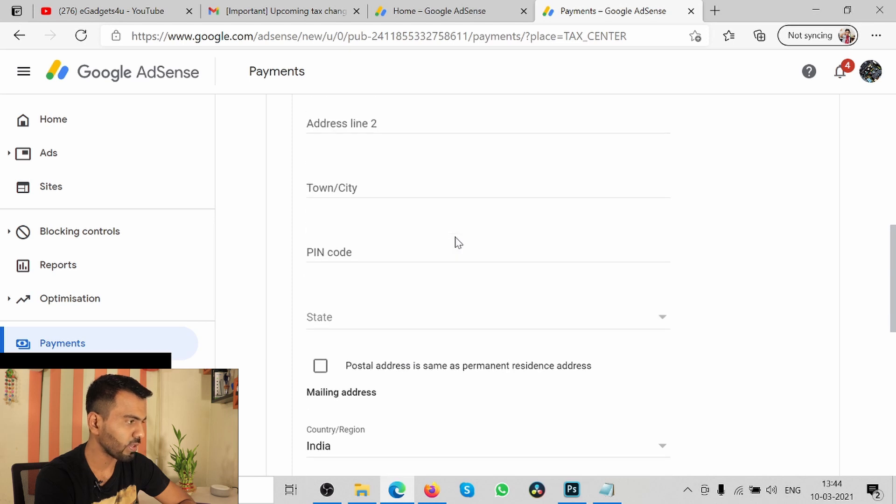
scroll("up", 3)
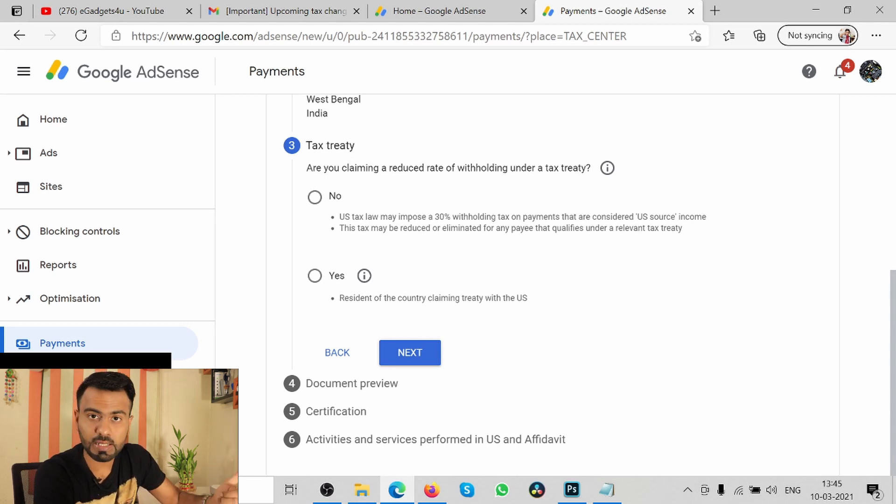
mouse_move(313, 284)
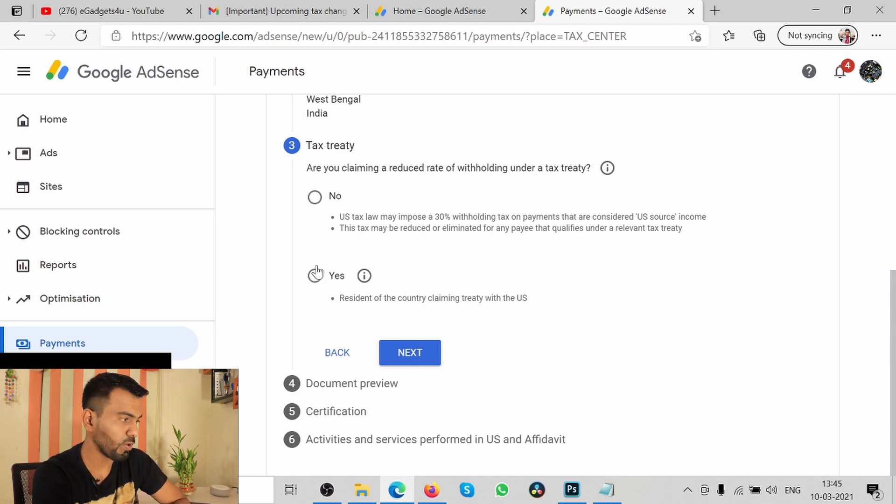
mouse_move(426, 248)
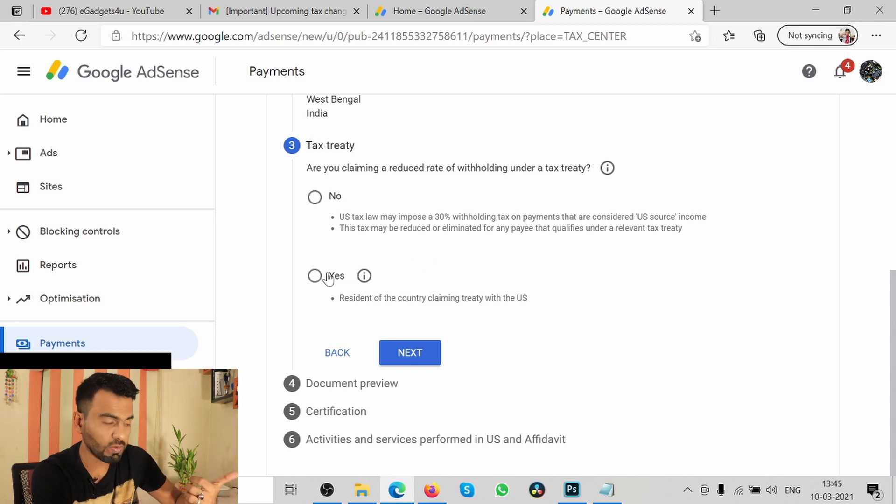
- Answer Yes to claiming a treaty rate and tick residency in a treaty country
left_click(315, 276)
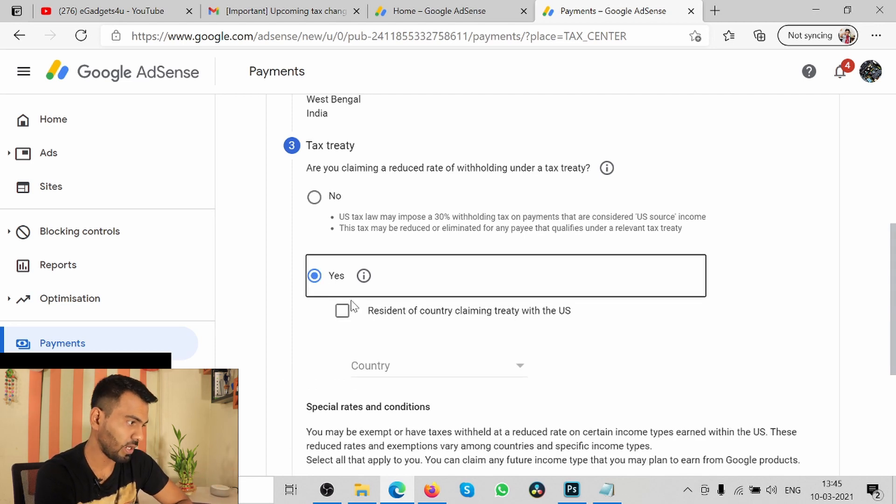
mouse_move(359, 193)
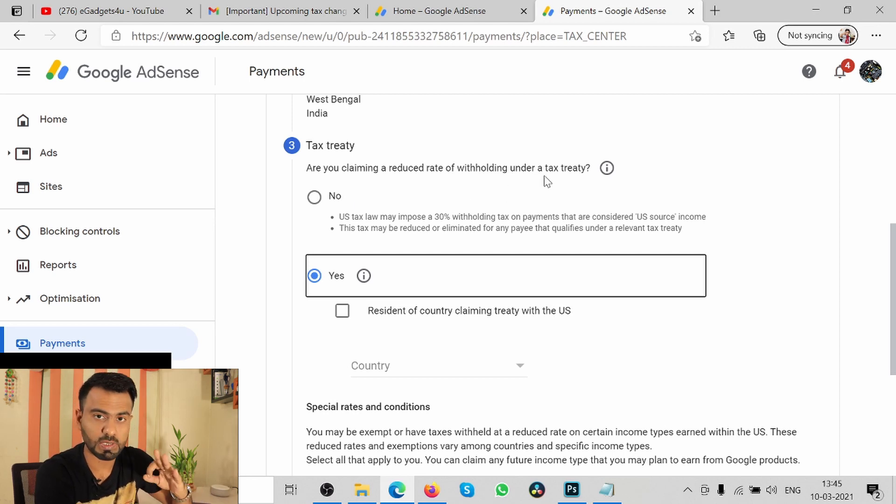
mouse_move(477, 192)
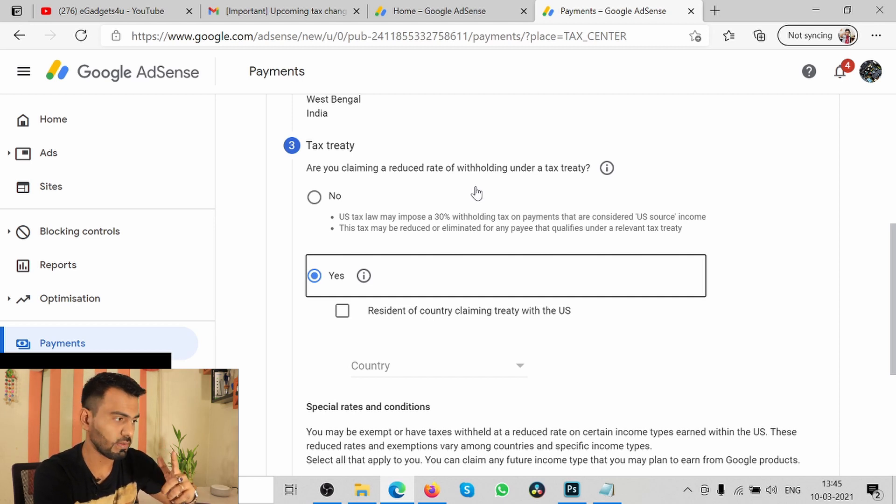
mouse_move(388, 301)
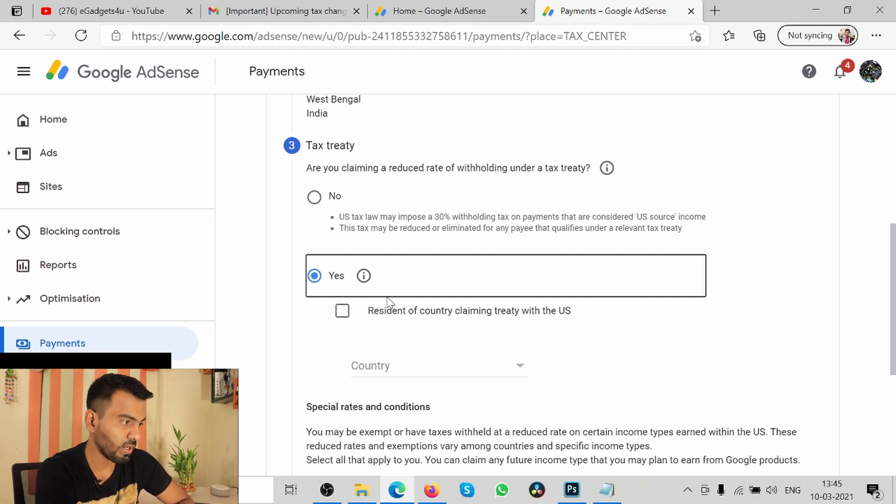
left_click(342, 310)
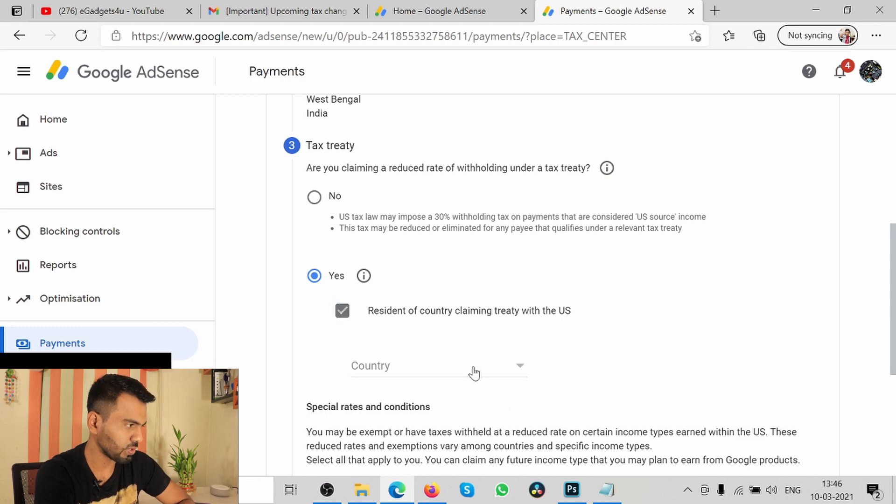
- Select India as the treaty country for the withholding claim
left_click(437, 365)
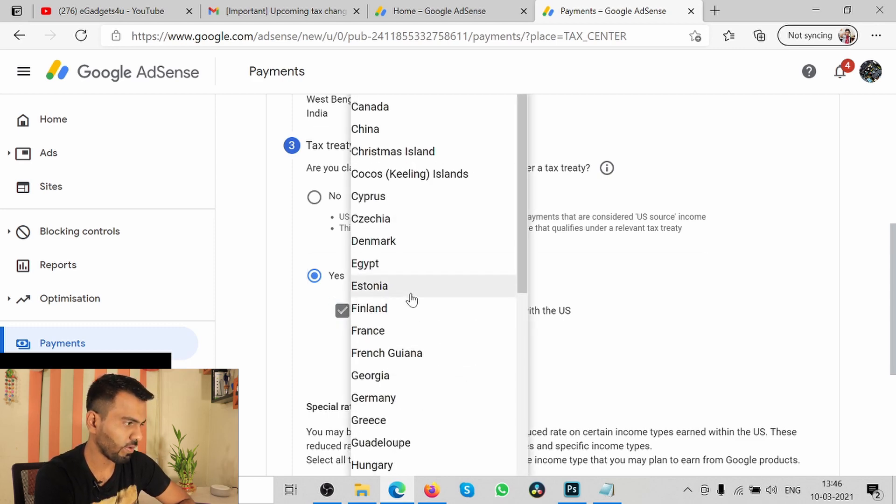
scroll("down", 3)
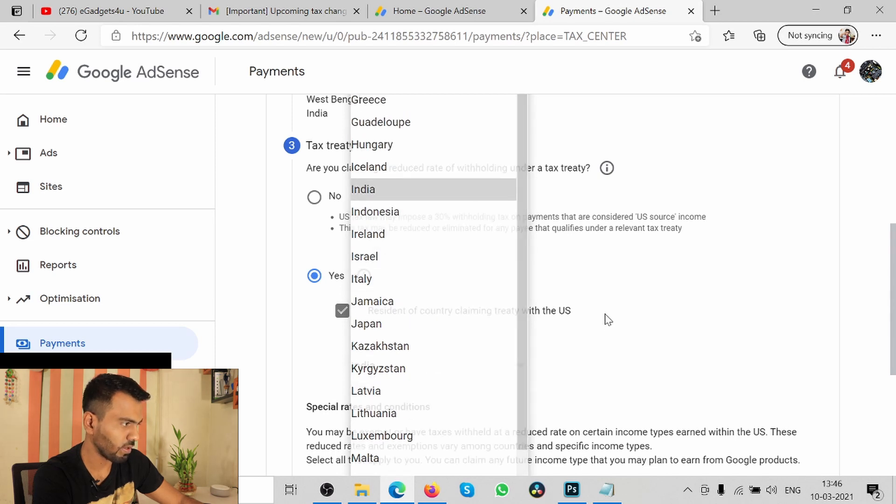
left_click(362, 189)
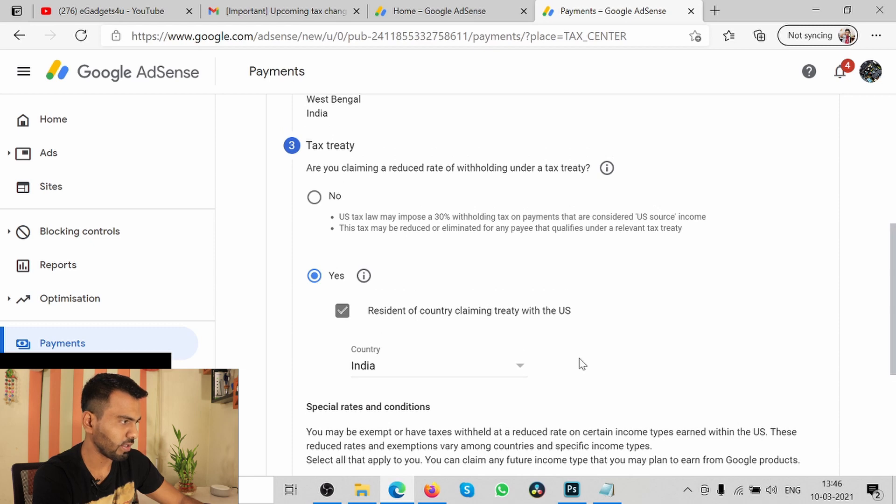
scroll("down", 3)
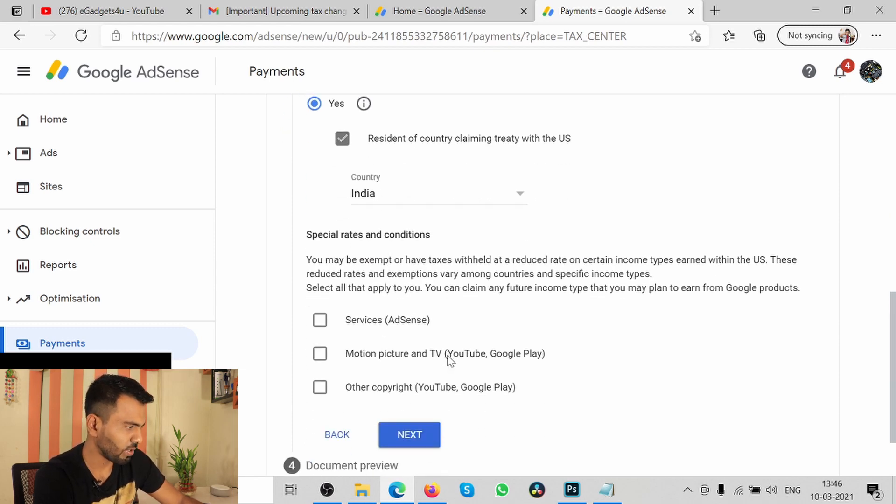
scroll("down", 3)
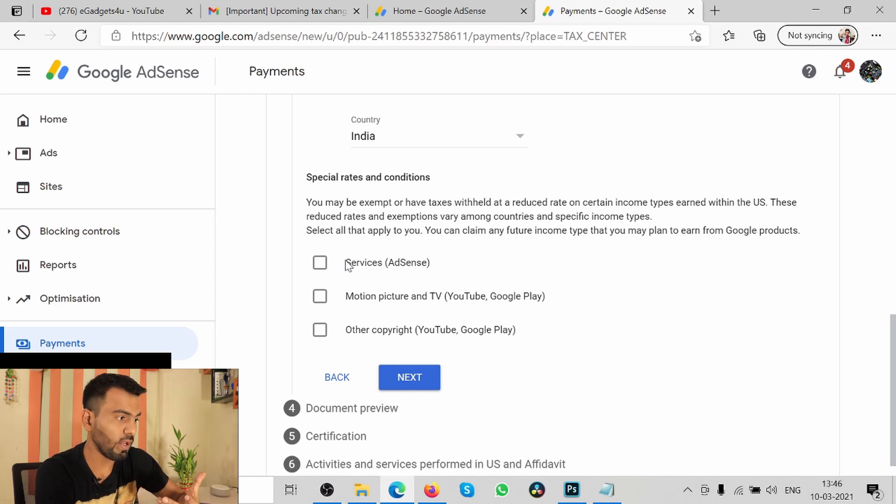
- Tick Services (AdSense) with Article 7 paragraph 1 at a 0% reduced withholding rate
left_click(319, 262)
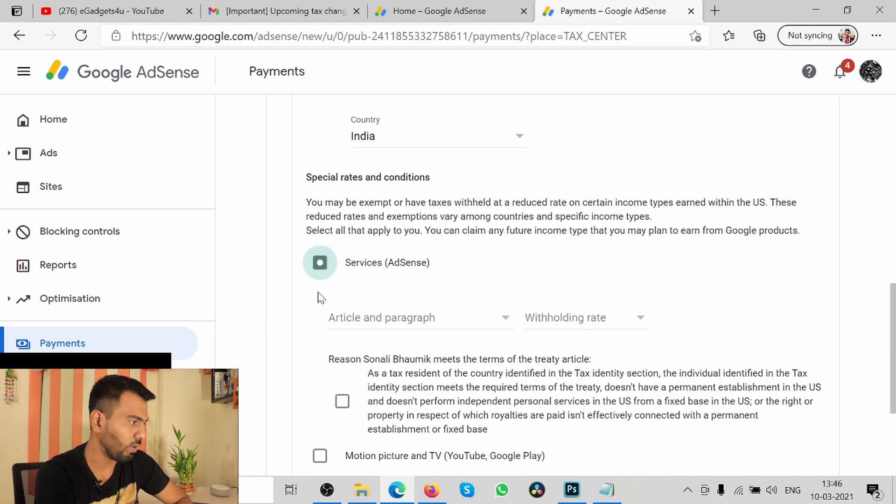
left_click(319, 262)
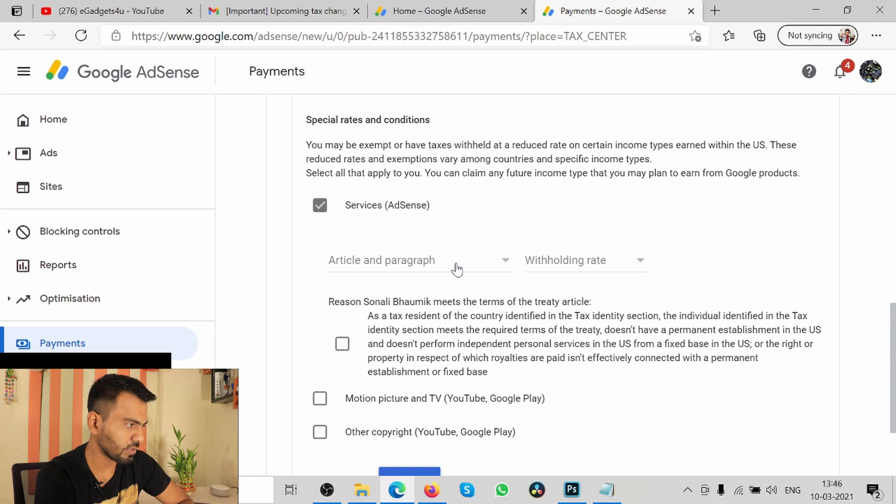
left_click(416, 260)
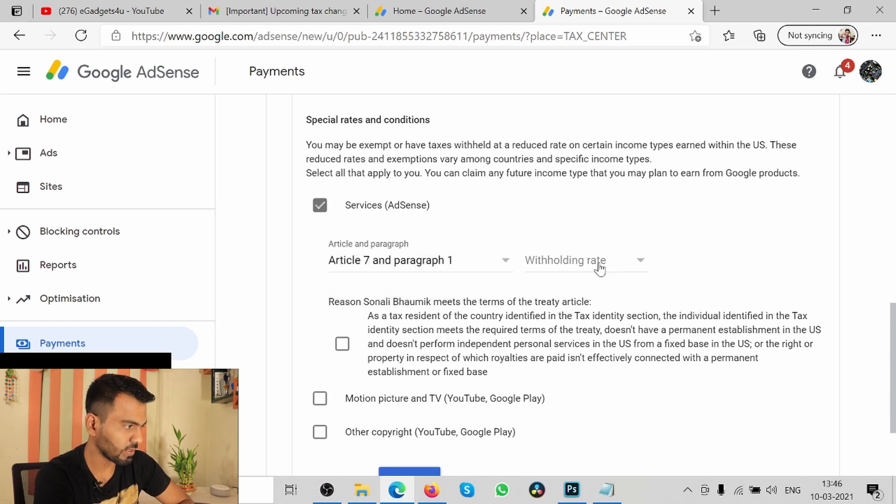
left_click(585, 261)
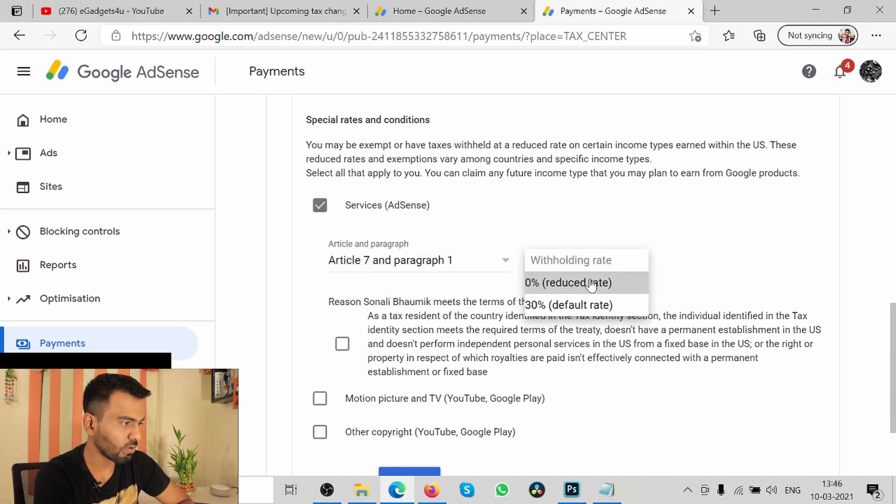
left_click(568, 282)
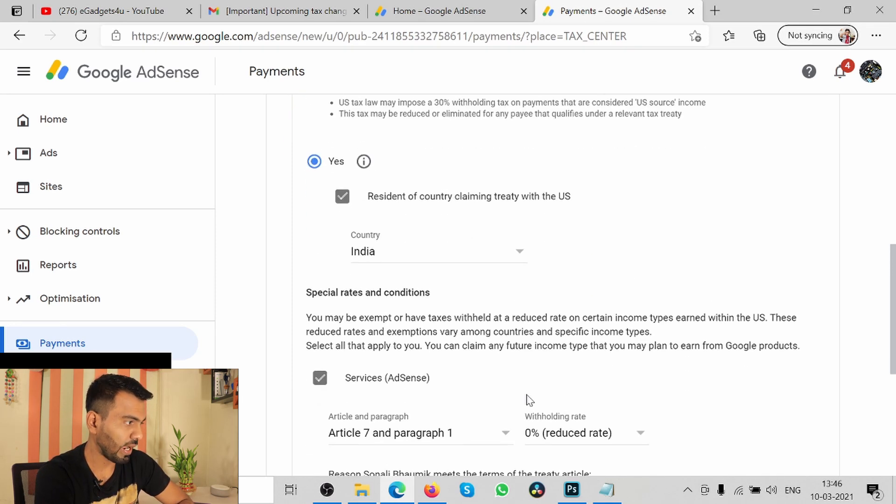
- Affirm meeting the treaty terms as the reason for the services claim
scroll("down", 3)
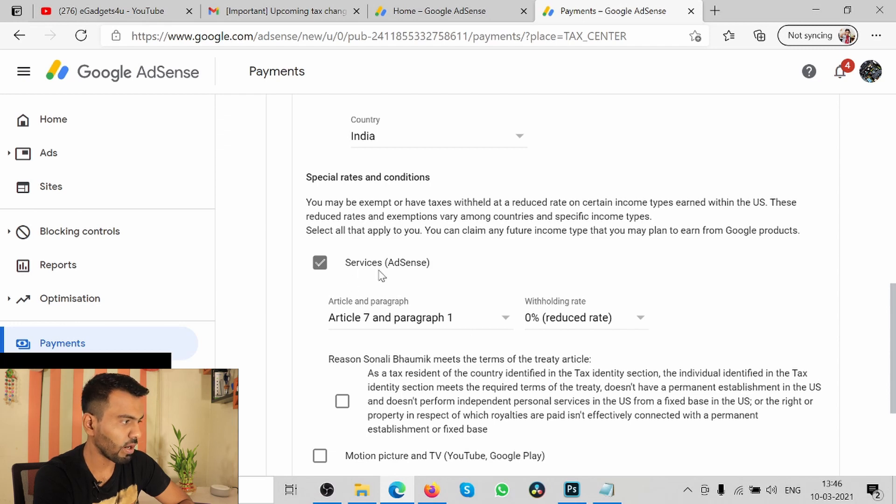
scroll("down", 3)
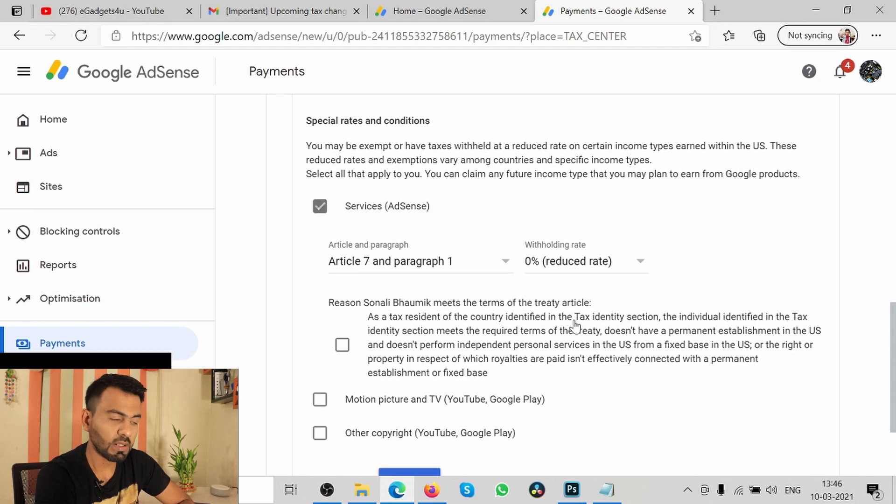
scroll("down", 3)
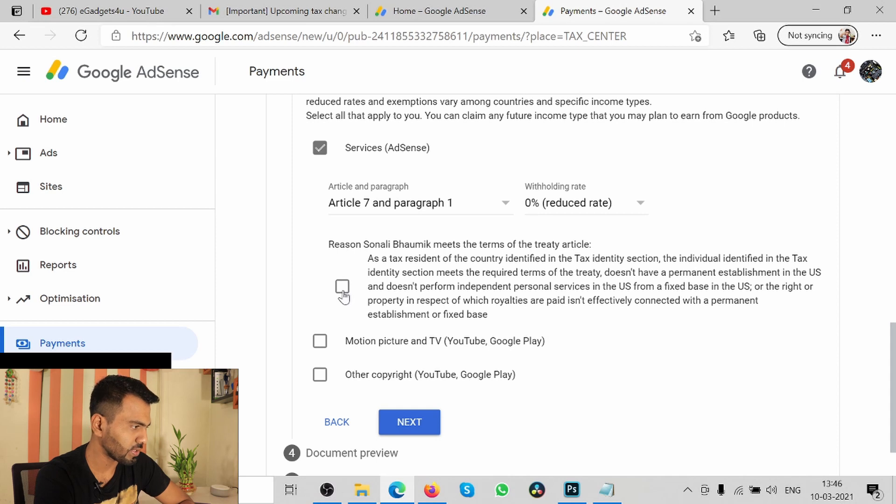
left_click(342, 287)
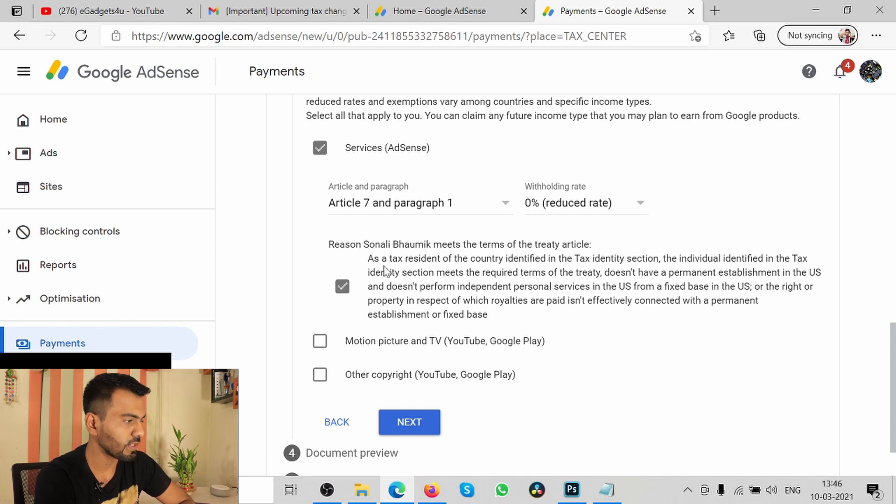
mouse_move(574, 302)
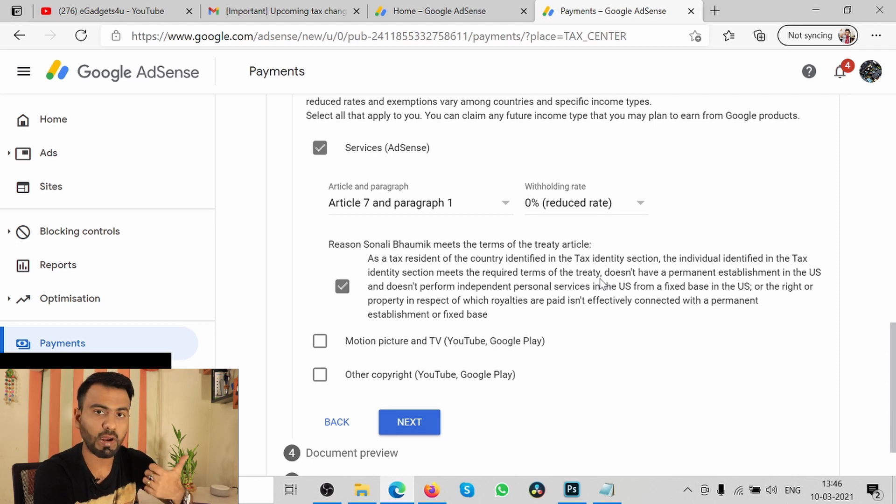
mouse_move(463, 266)
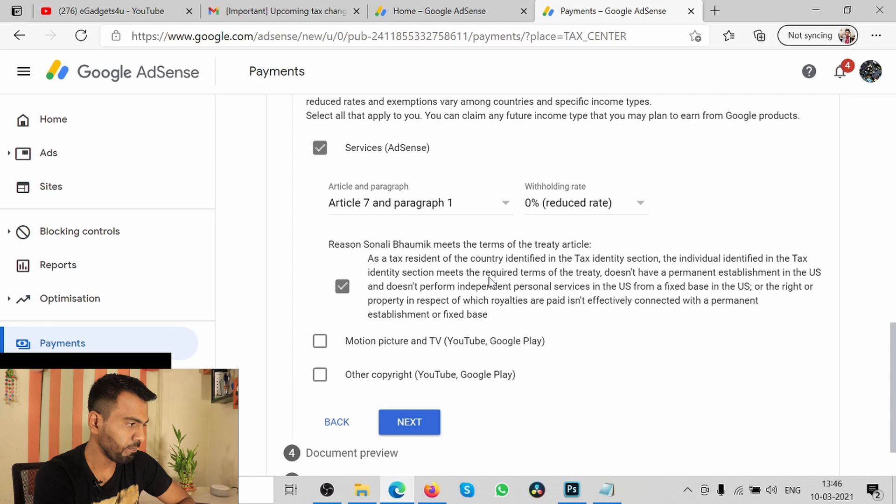
scroll("down", 3)
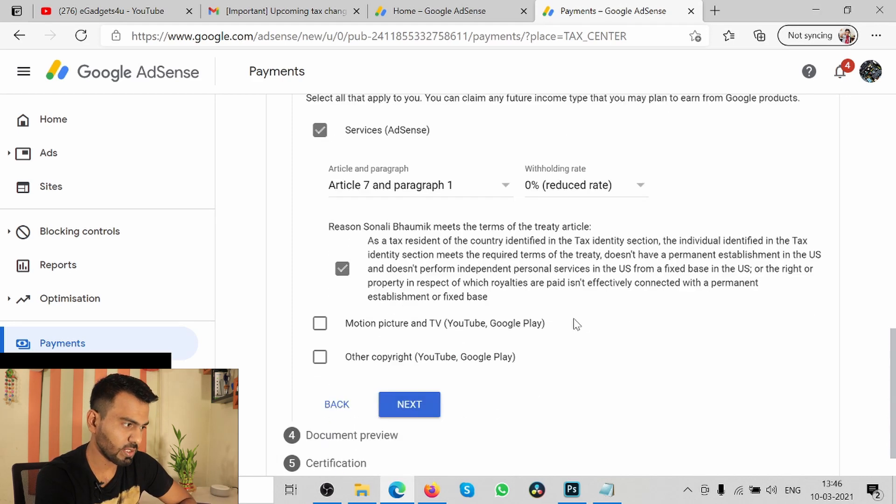
scroll("down", 3)
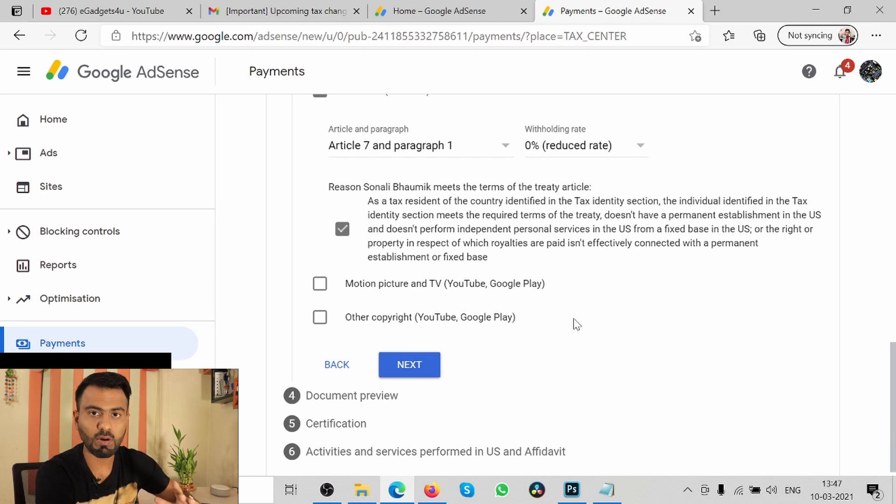
mouse_move(319, 288)
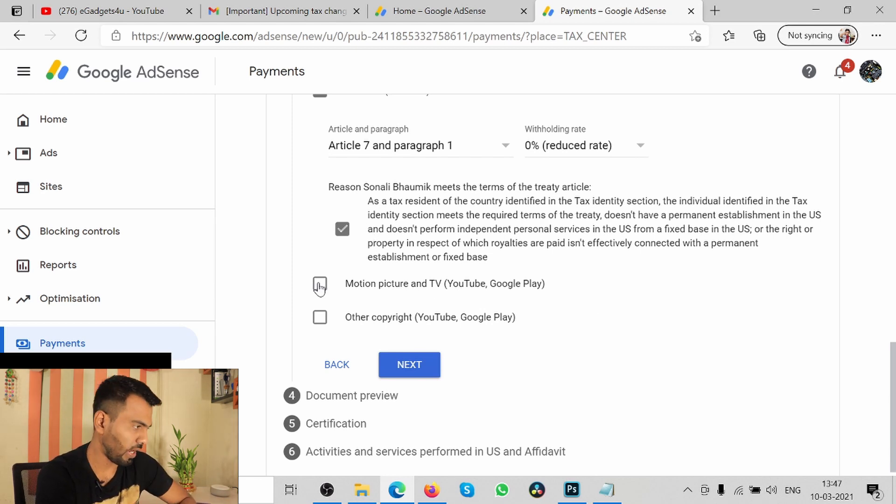
- Claim Article 12 paragraph 2A II at 15% for Motion picture and TV income and affirm the reason
left_click(320, 287)
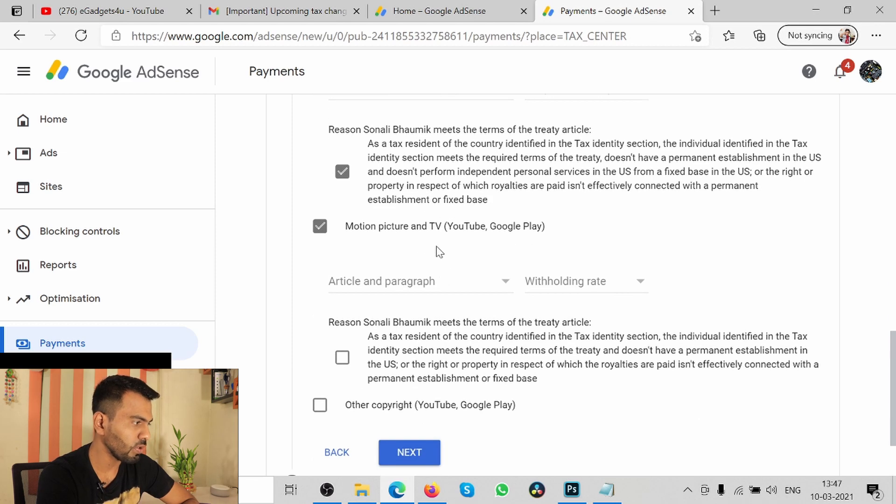
left_click(419, 281)
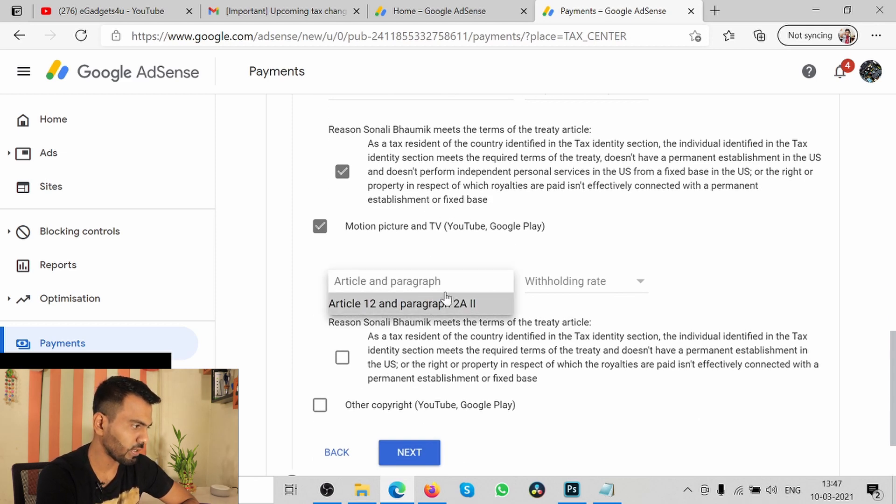
left_click(402, 304)
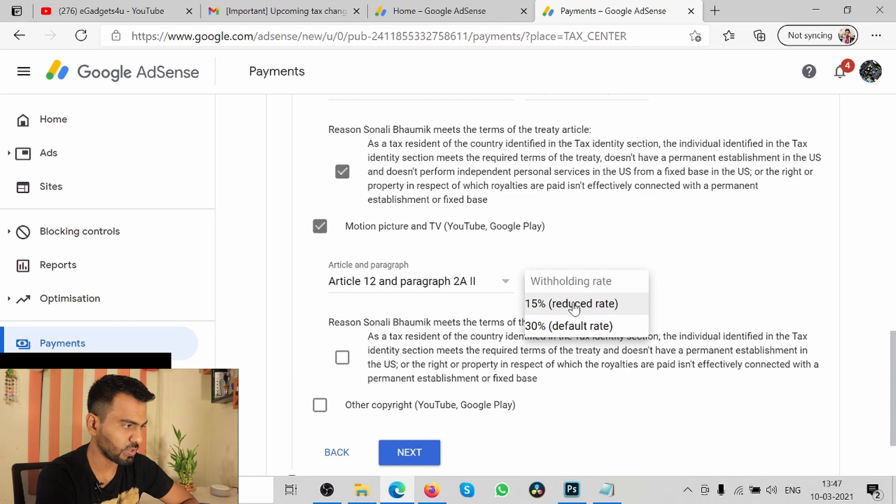
left_click(571, 304)
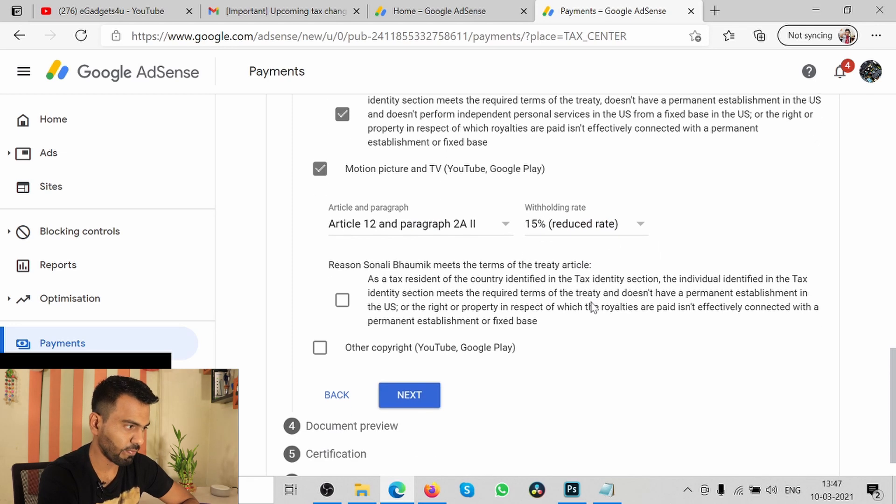
left_click(584, 223)
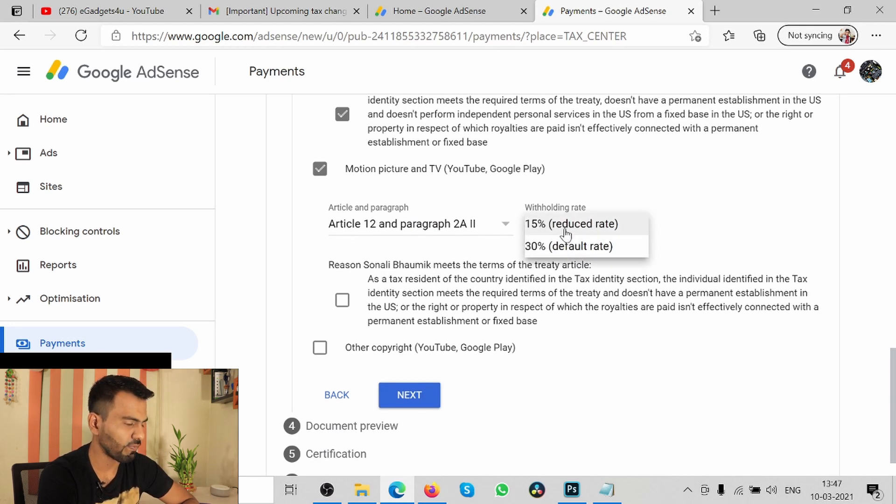
left_click(571, 223)
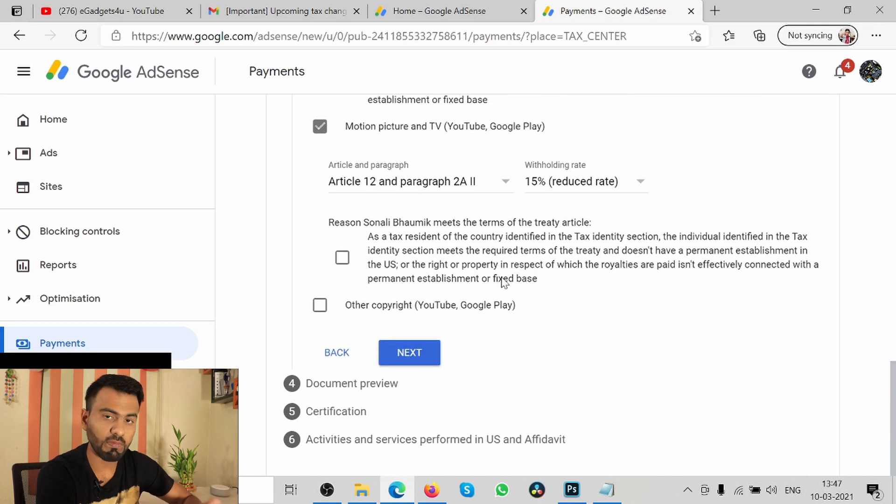
left_click(341, 257)
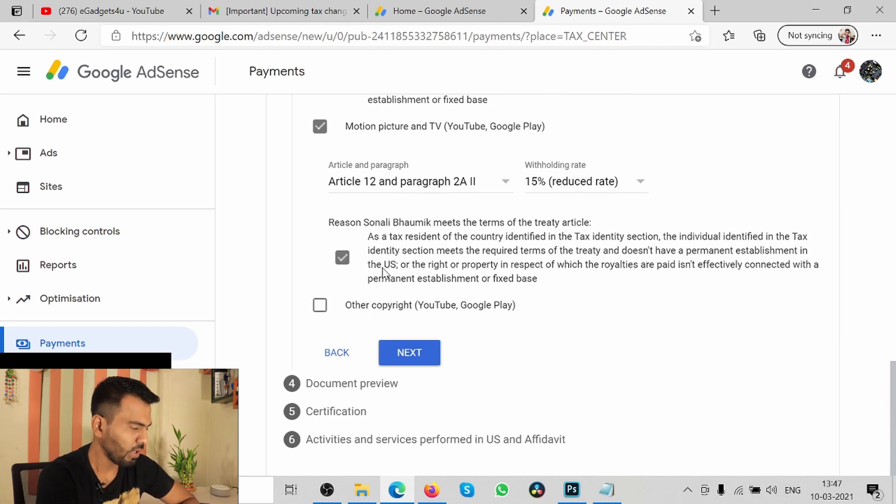
- Claim Article 12 paragraph 2A II at 15% for Other copyright income, affirm it, and continue
left_click(319, 304)
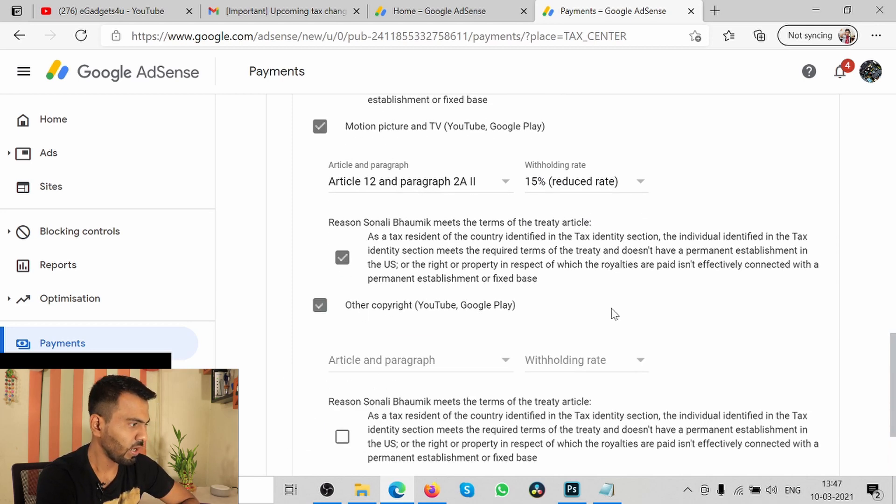
left_click(420, 360)
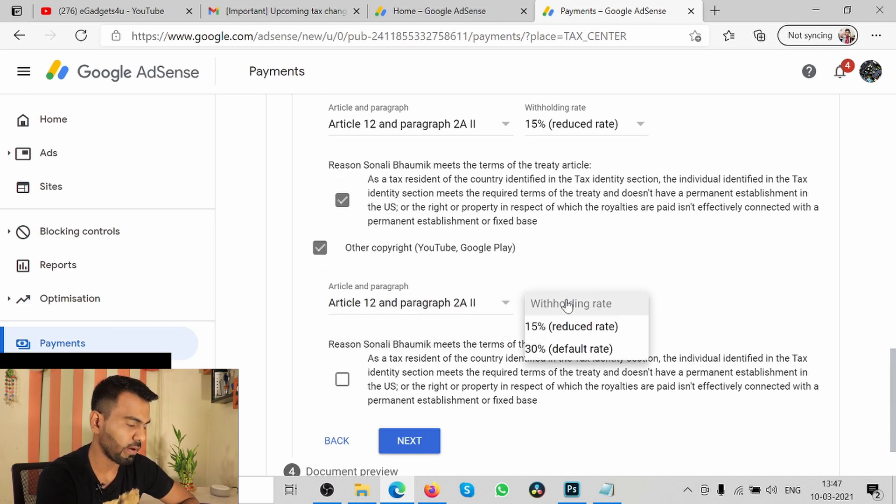
mouse_move(571, 325)
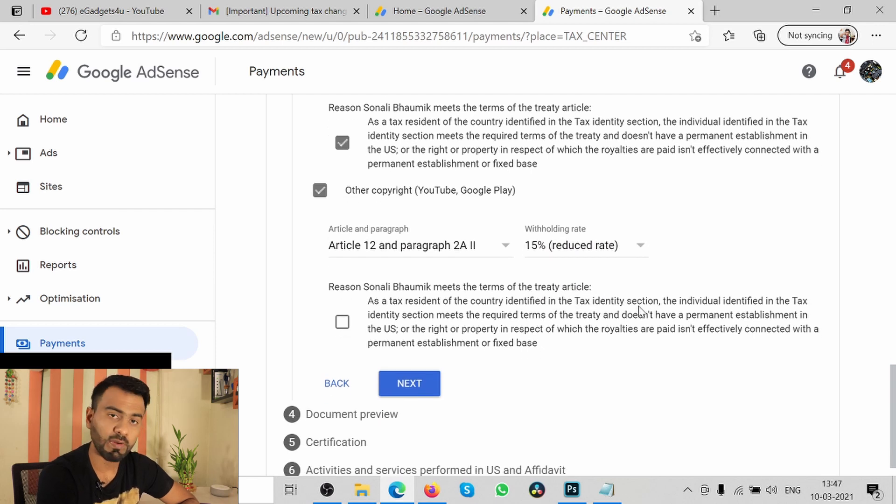
left_click(341, 322)
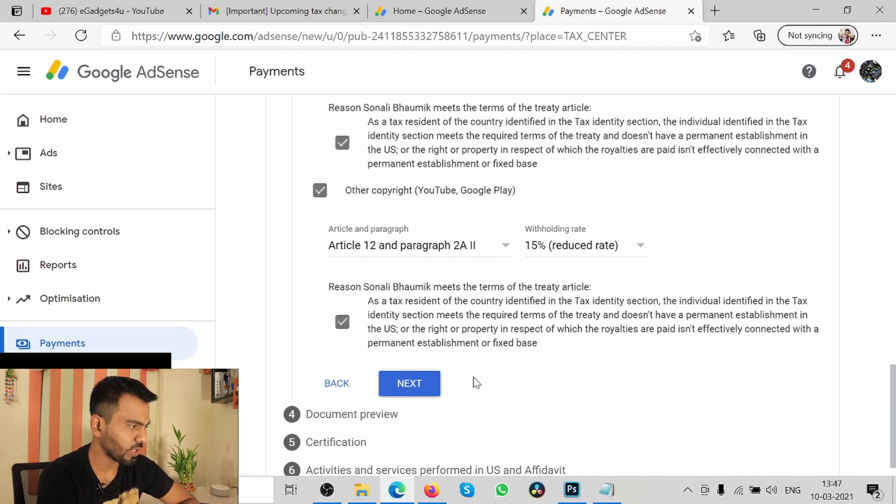
left_click(408, 382)
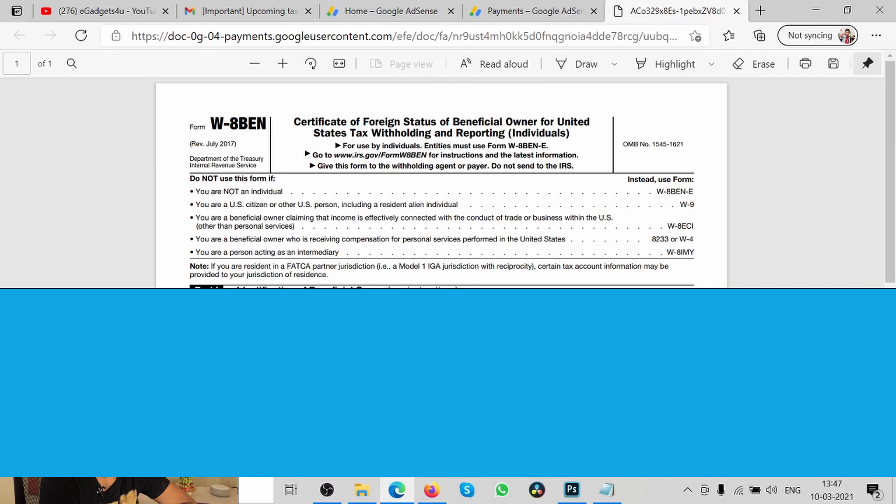
- Review Part I of the generated W-8BEN PDF and return to the AdSense tax form
scroll("down", 3)
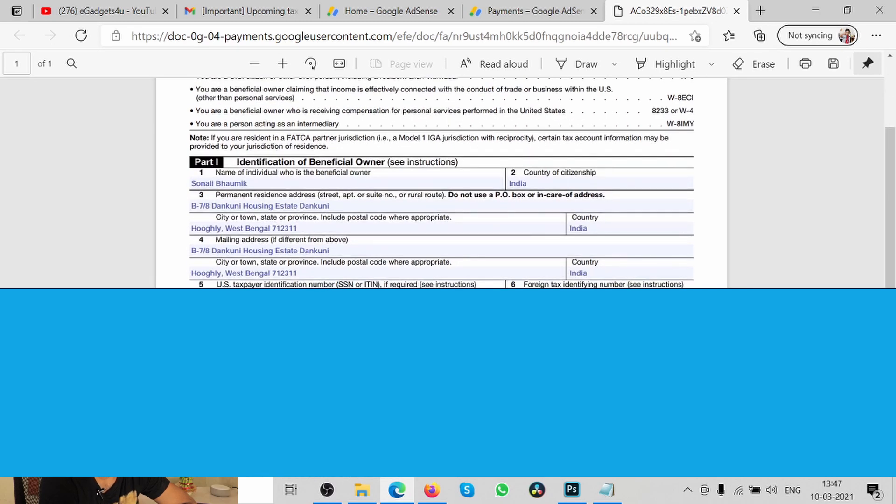
scroll("down", 3)
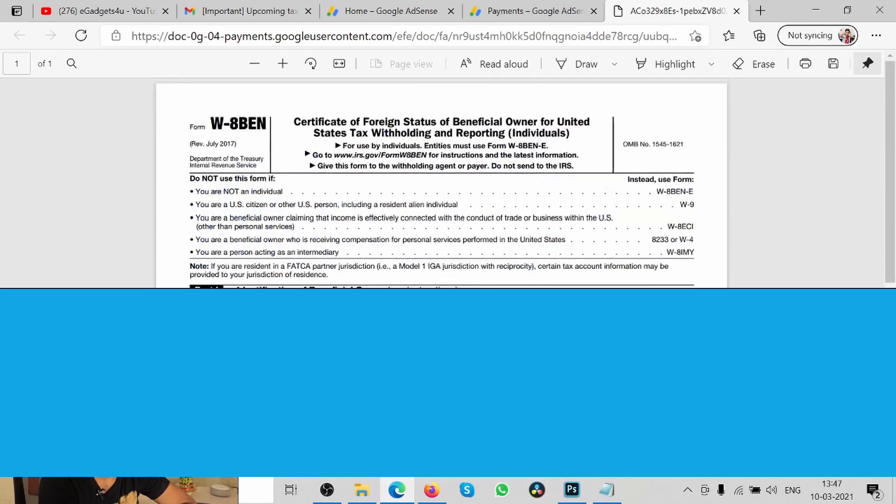
left_click(531, 11)
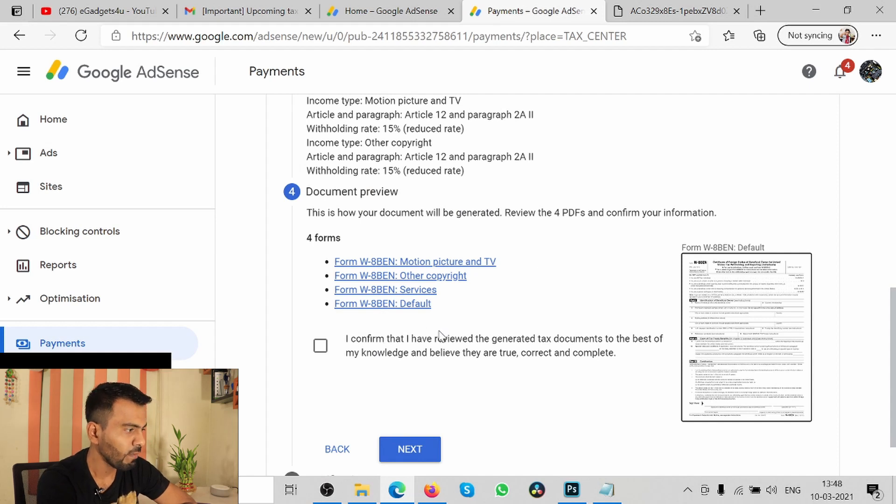
mouse_move(409, 385)
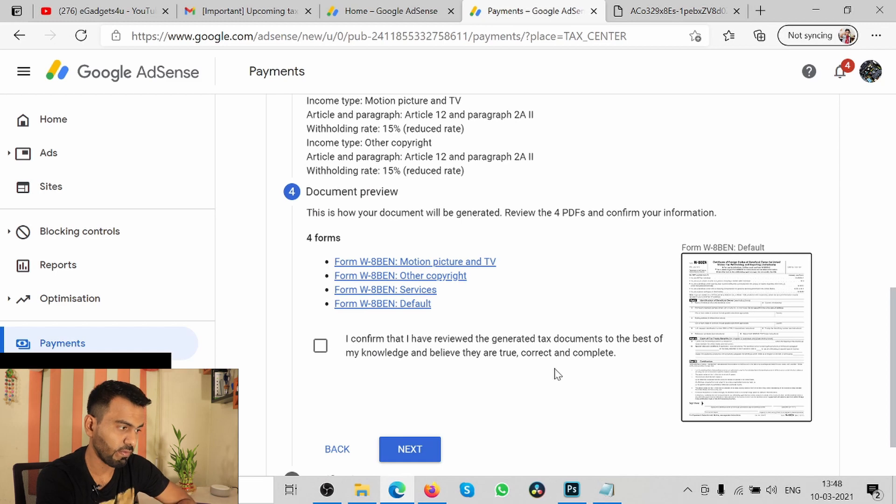
- Confirm the four generated W-8BEN forms were reviewed and advance to Certification
left_click(320, 346)
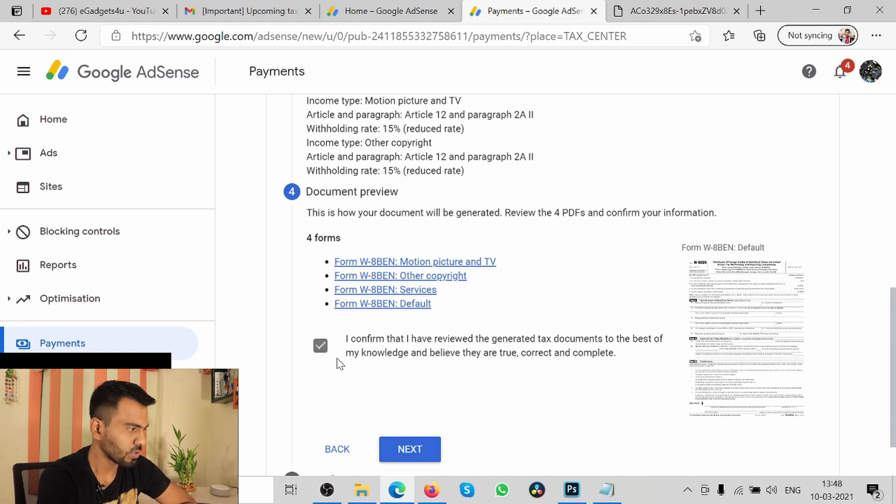
left_click(409, 448)
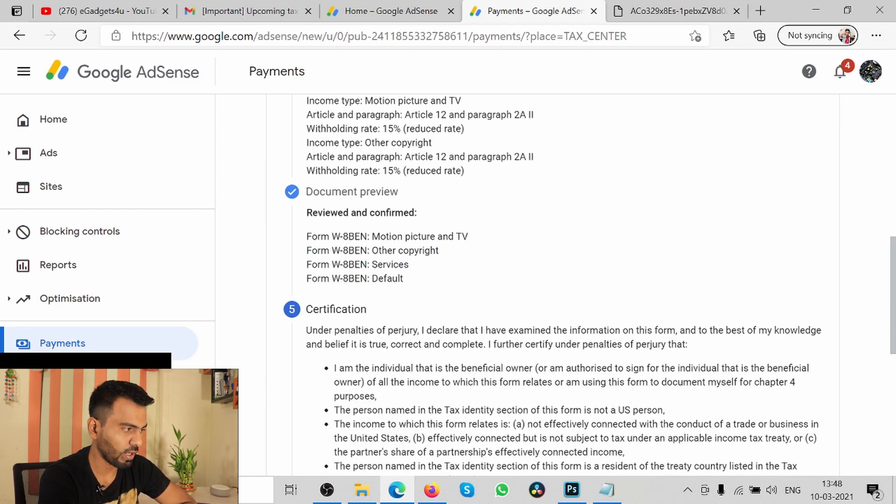
scroll("down", 3)
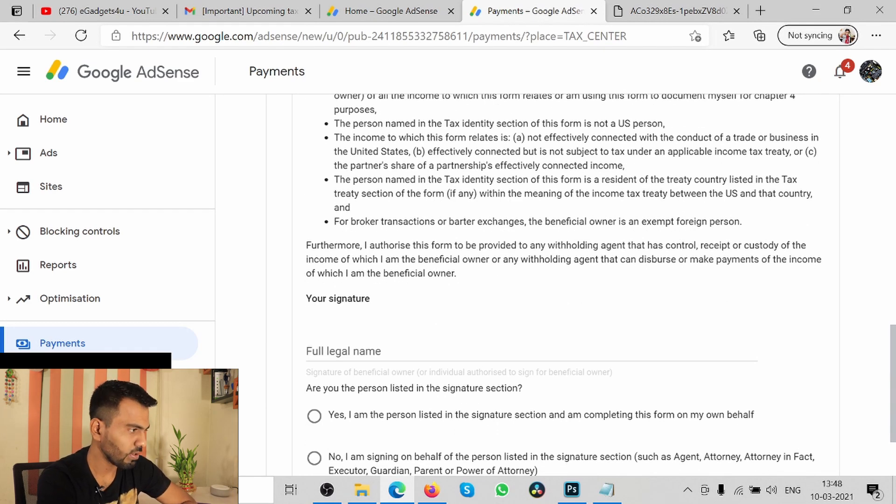
scroll("down", 3)
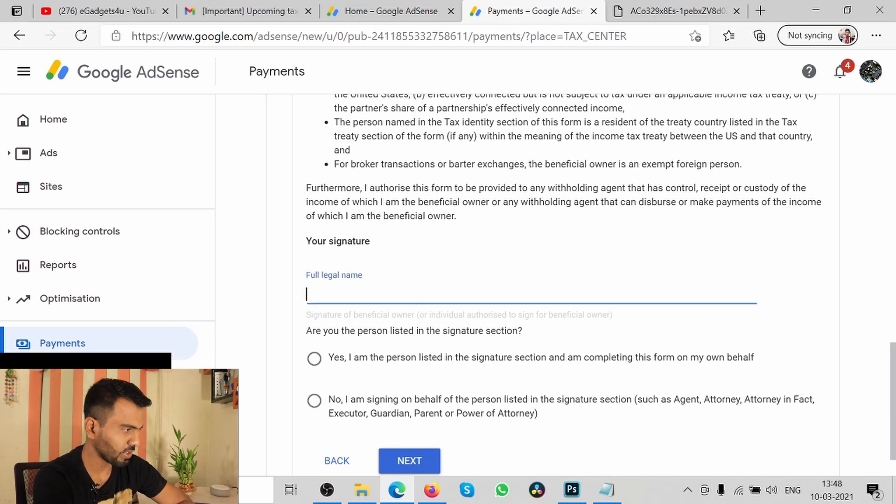
type("Sonali Bha")
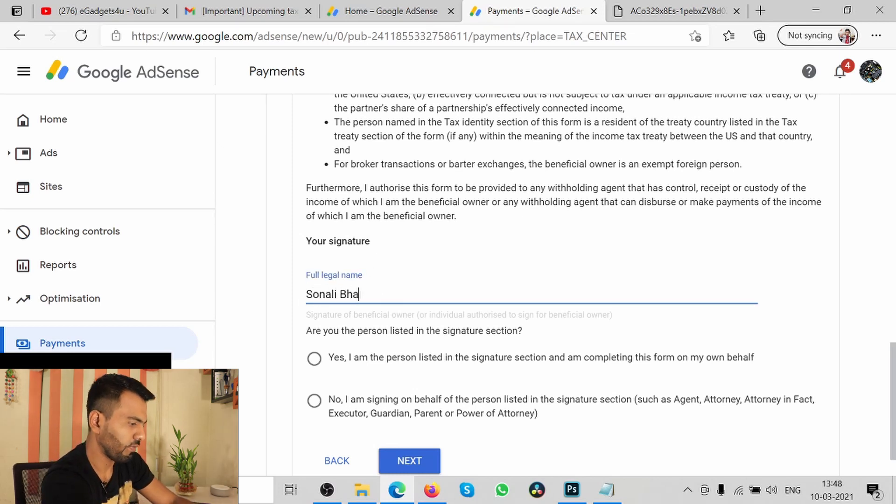
type("umik")
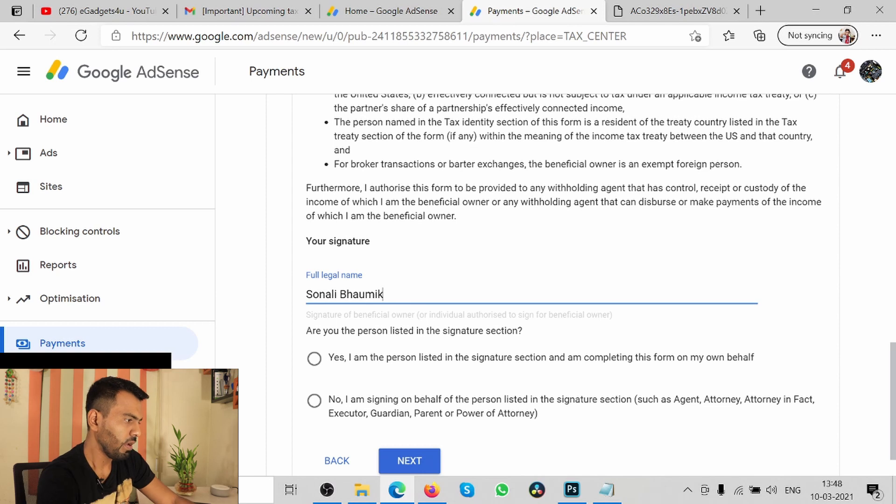
mouse_move(360, 385)
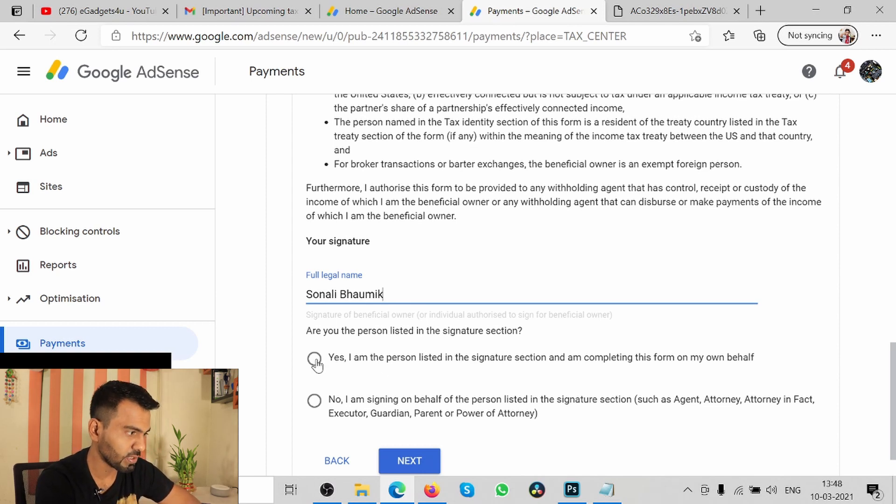
left_click(314, 362)
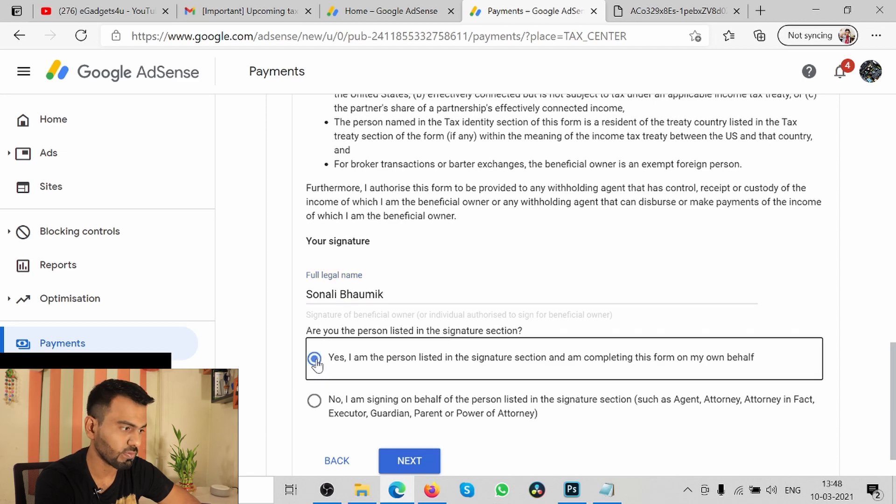
left_click(314, 360)
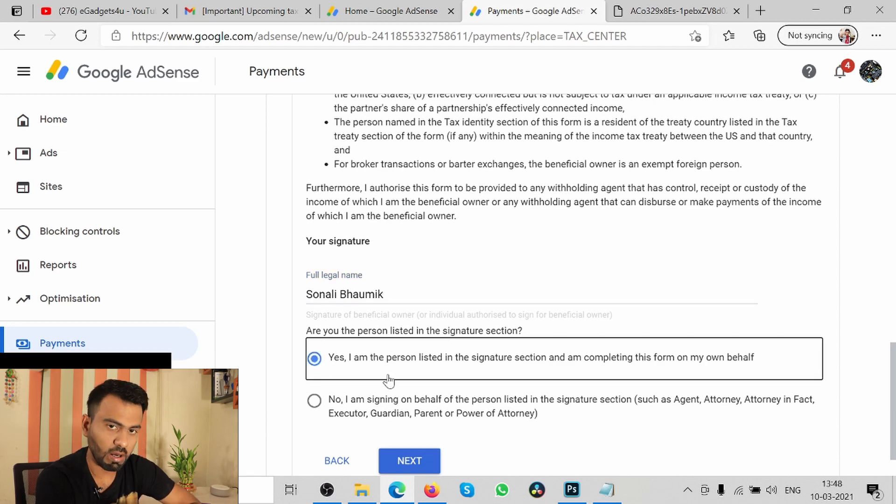
scroll("down", 3)
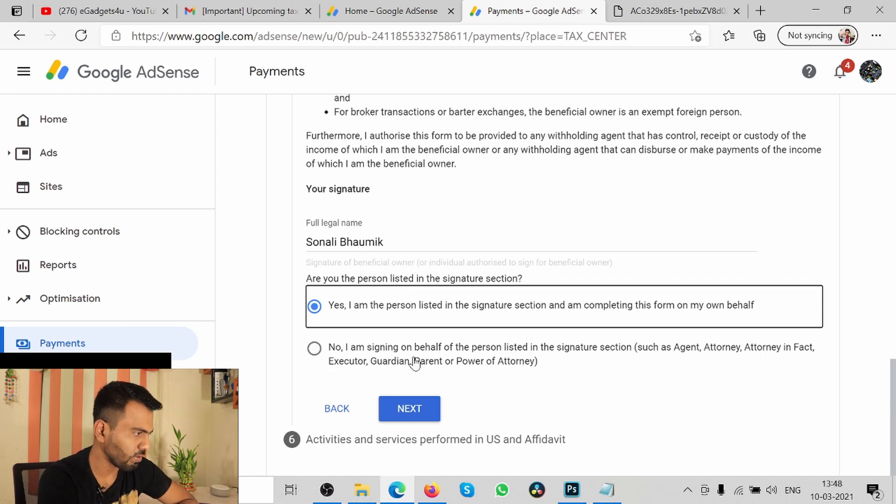
left_click(408, 407)
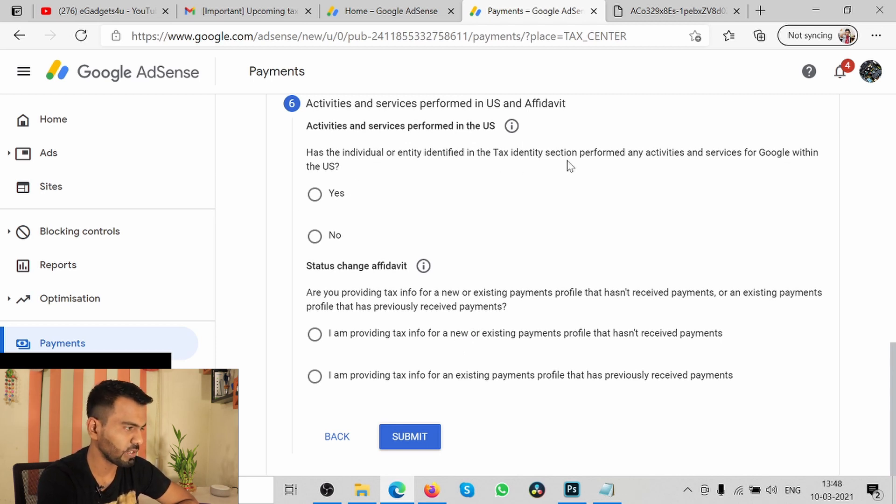
mouse_move(746, 177)
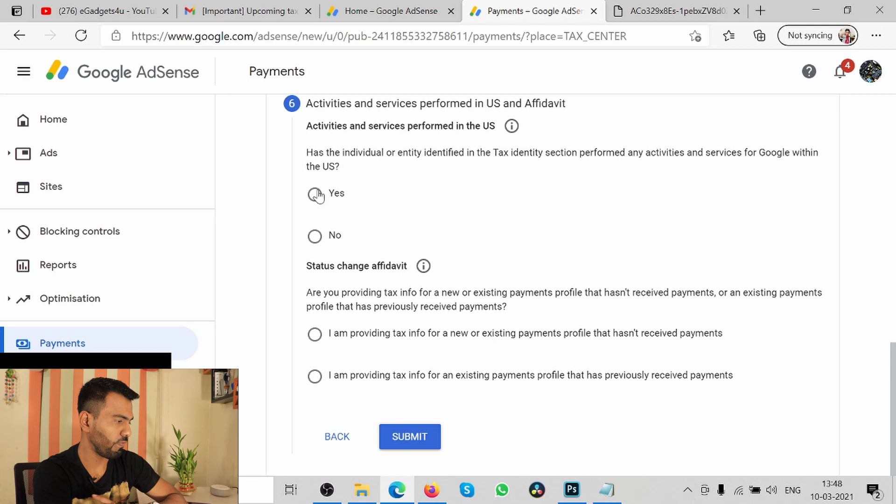
- Answer No for US activities and certify all services are performed outside the US
left_click(315, 235)
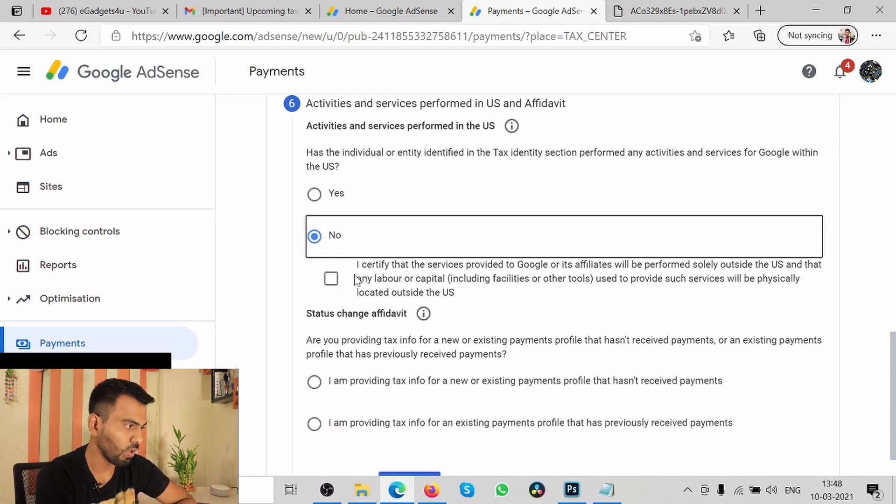
mouse_move(763, 271)
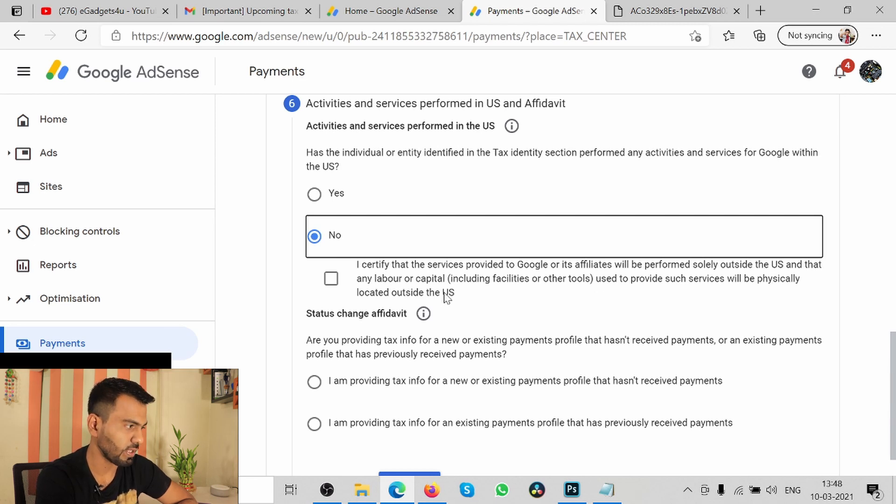
mouse_move(671, 294)
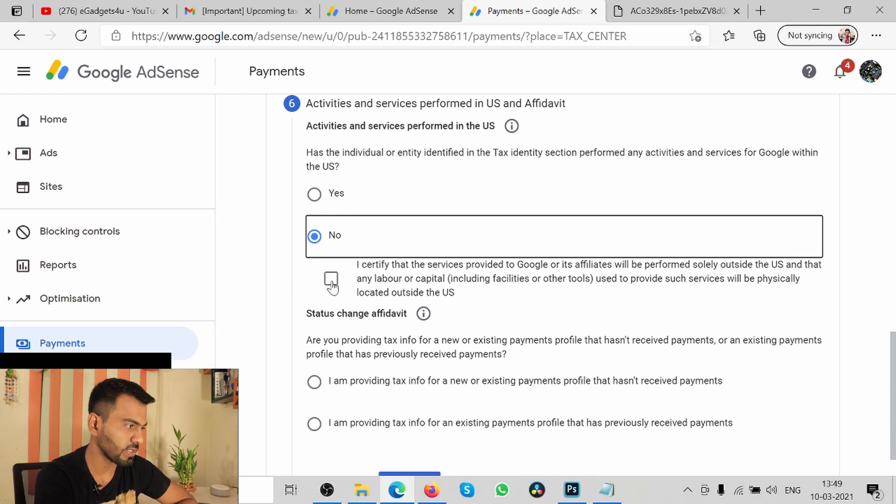
left_click(330, 281)
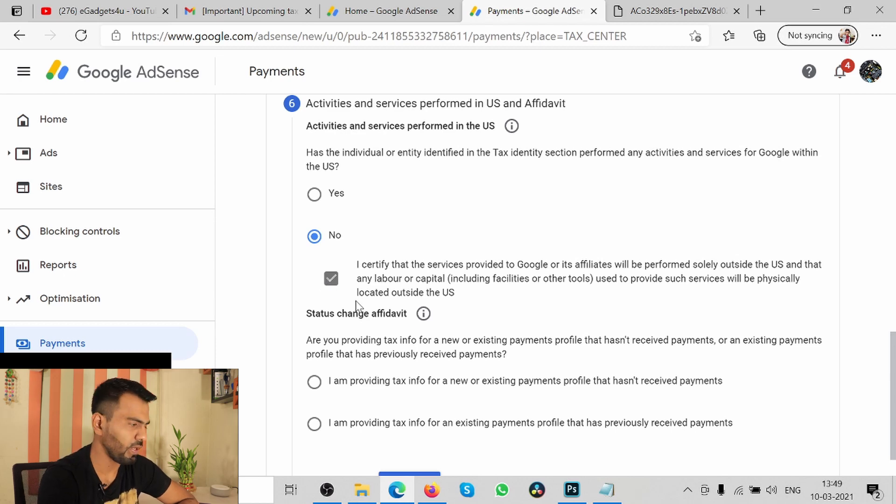
scroll("down", 3)
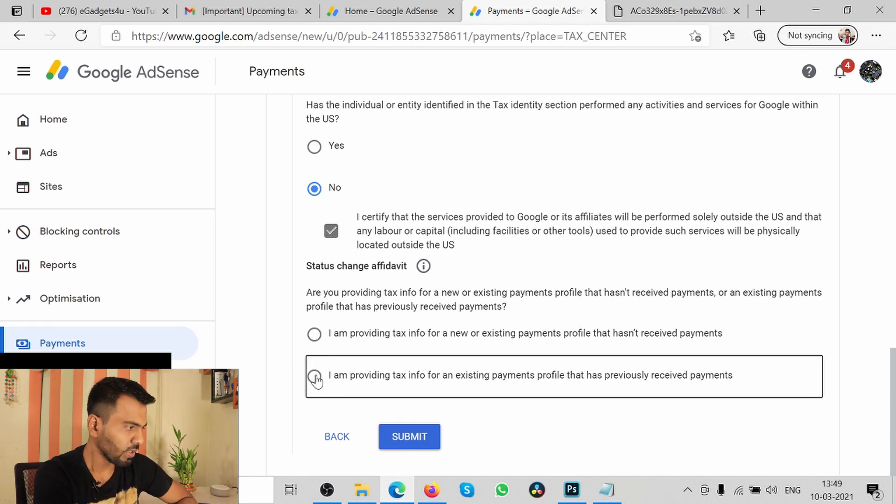
- Mark the profile as having previously received payments, affirm unchanged info, and submit the W-8BEN
left_click(314, 375)
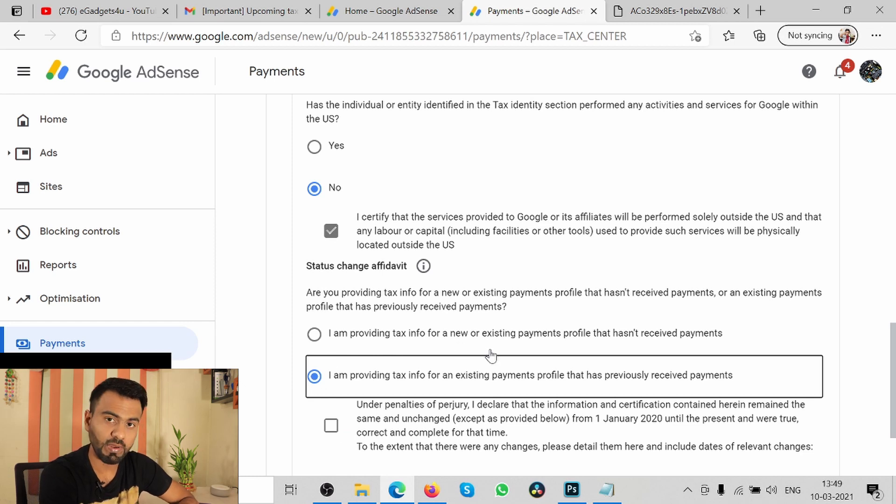
mouse_move(577, 337)
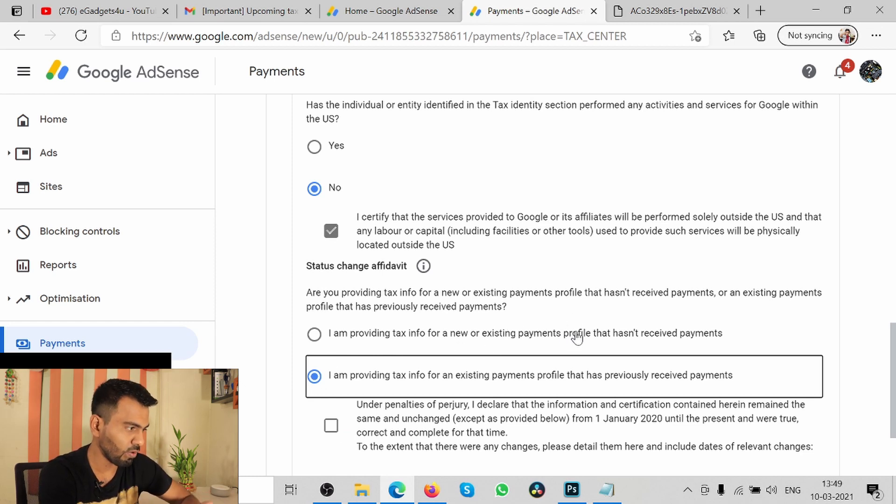
mouse_move(326, 334)
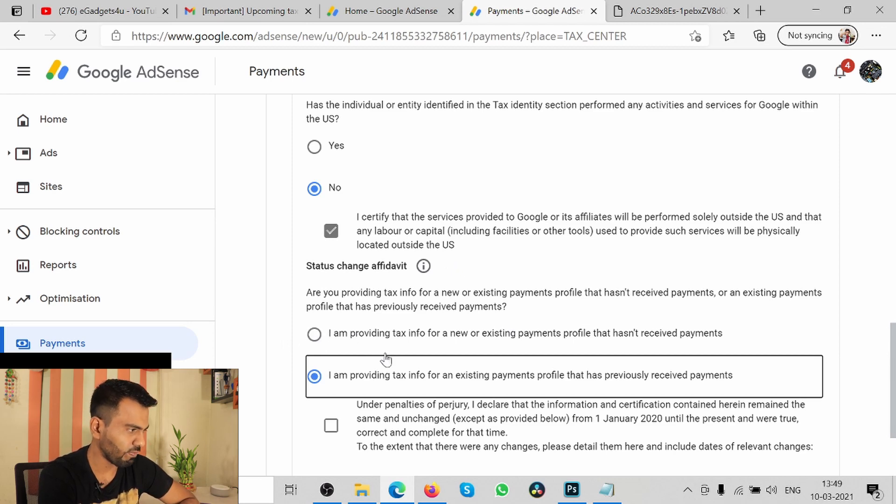
scroll("down", 3)
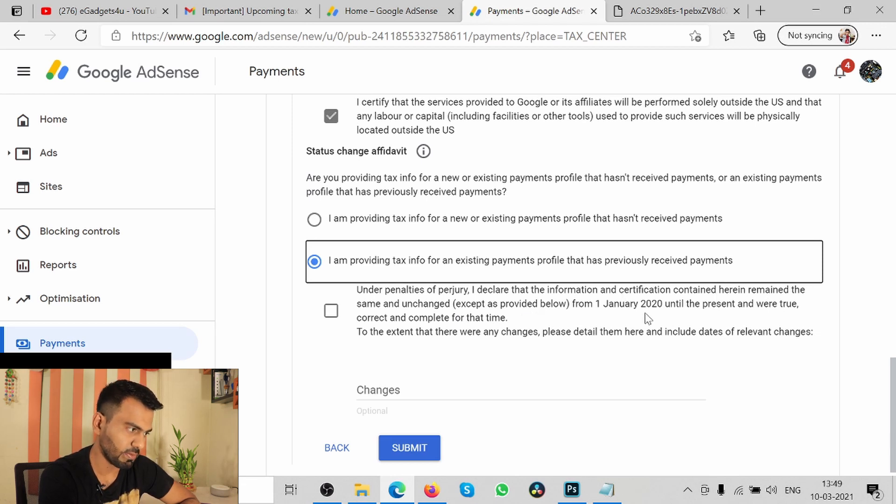
mouse_move(748, 319)
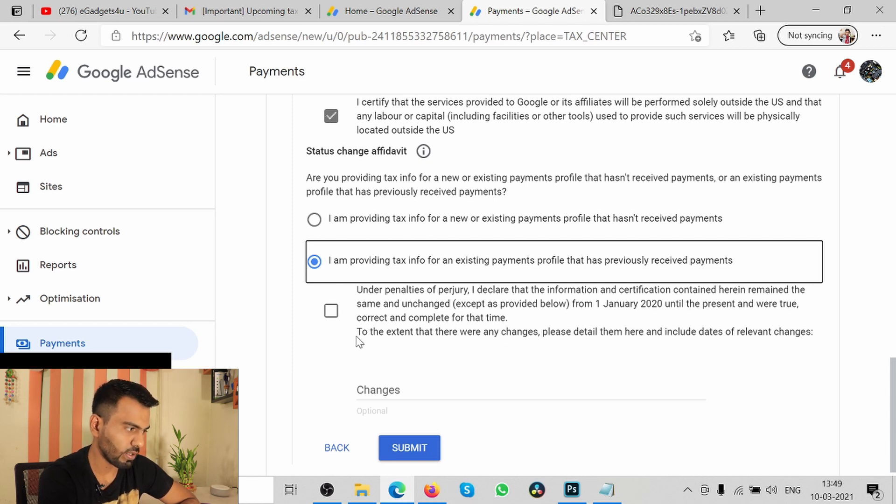
left_click(330, 310)
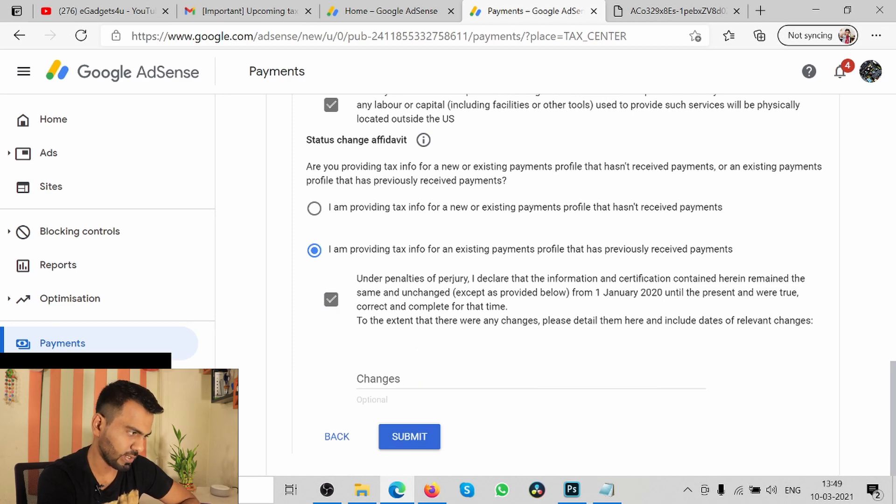
mouse_move(376, 418)
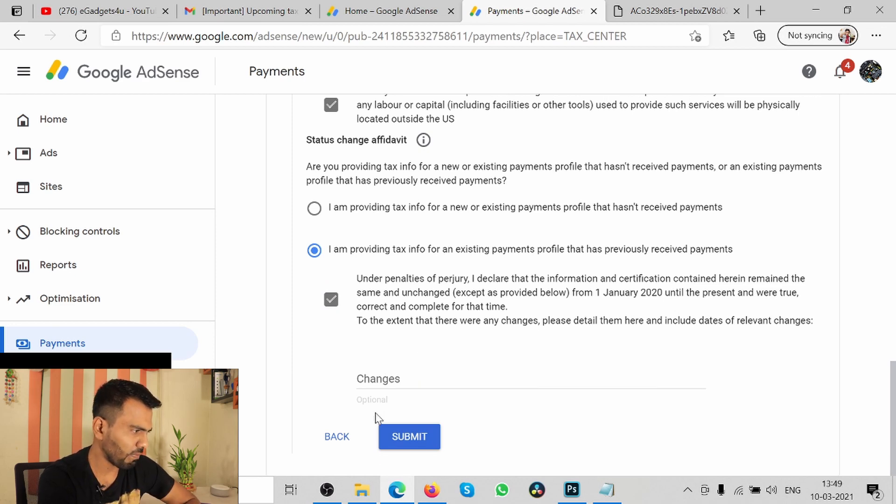
mouse_move(372, 418)
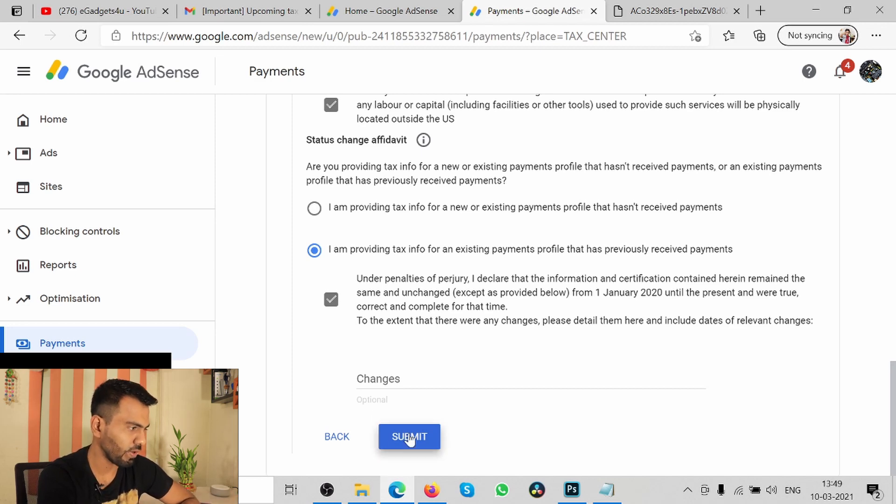
left_click(409, 437)
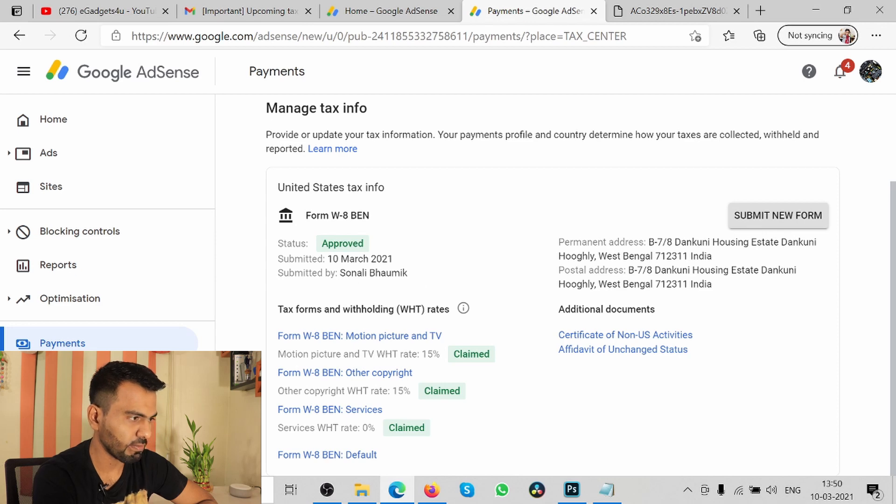
mouse_move(629, 352)
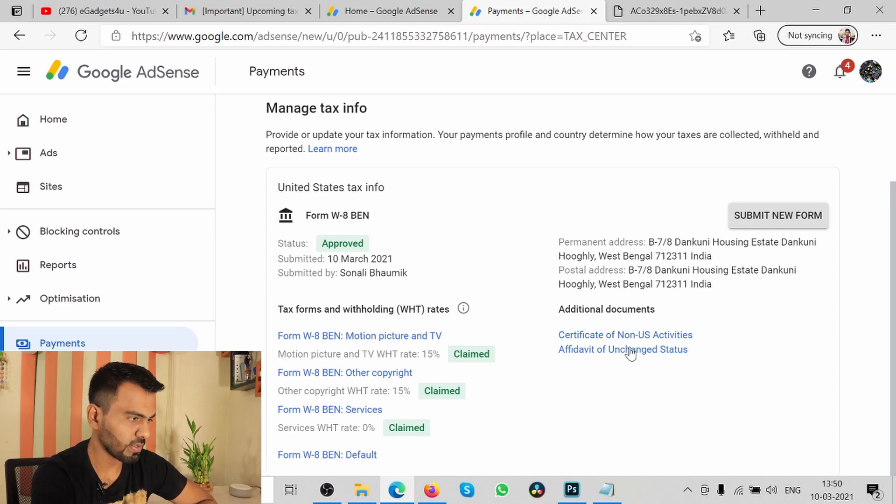
mouse_move(396, 412)
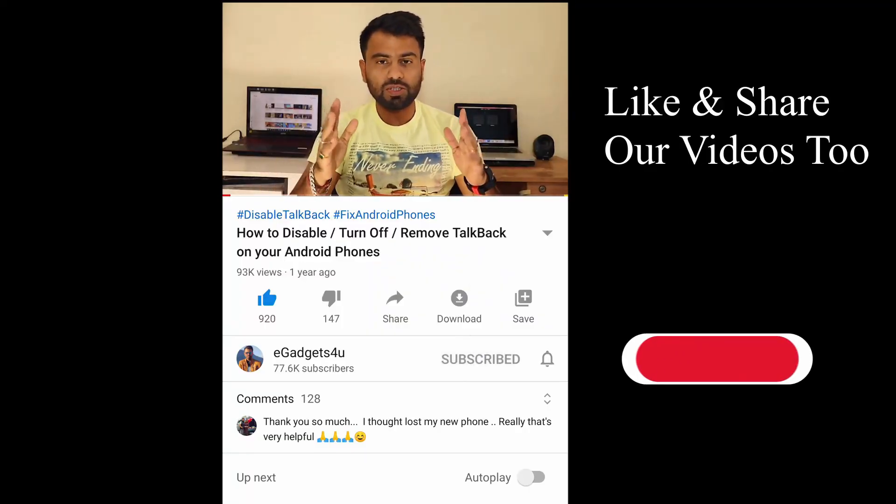
- Subscribe to the eGadgets4u channel with all notifications turned on
left_click(546, 358)
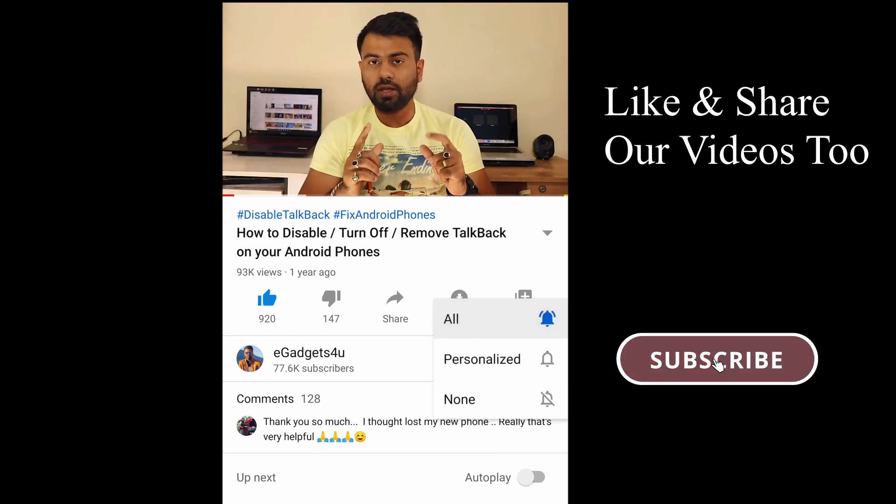
left_click(716, 359)
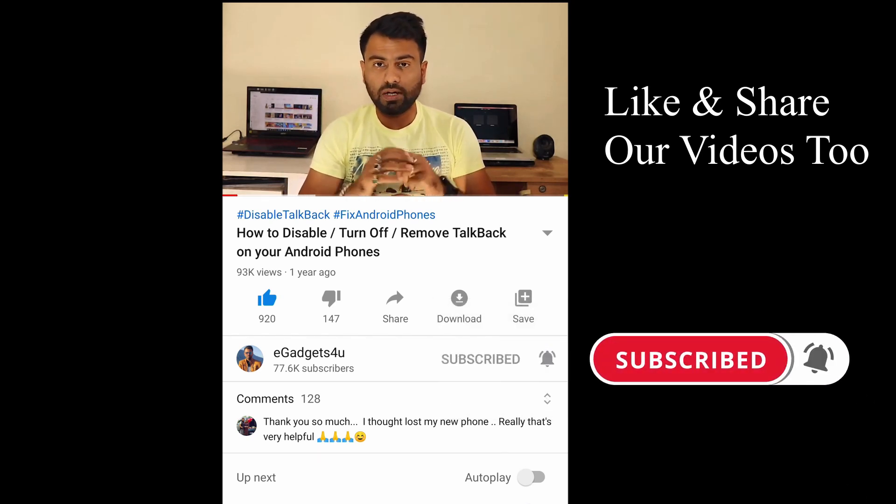